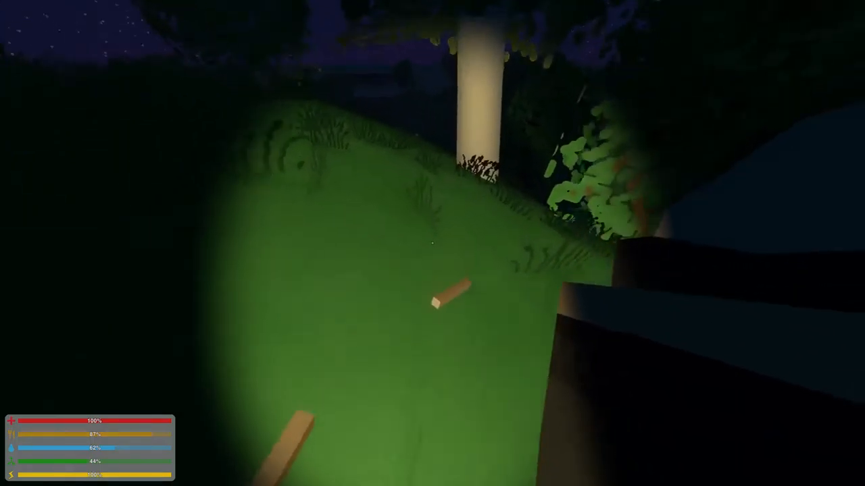
pyautogui.moveTo(433, 243)
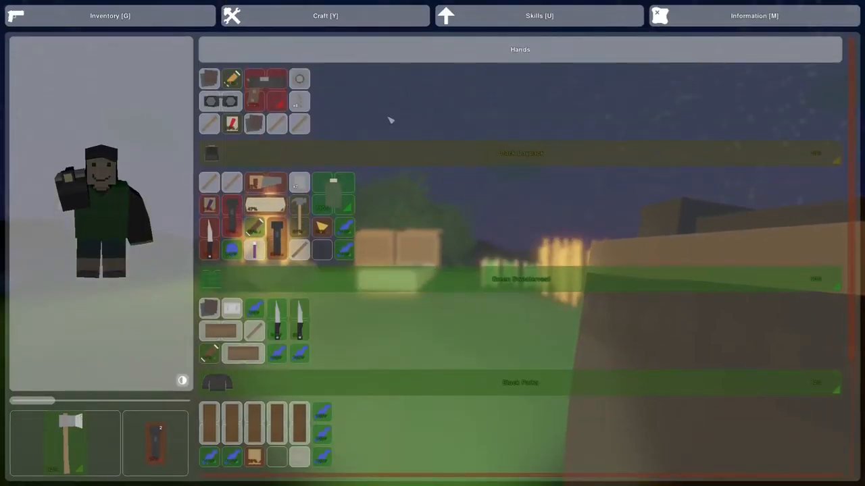
# Scroll the maple log blueprints for garage frames, pillars, roofs, walls and windows, ending on an empty category.
pyautogui.click(329, 17)
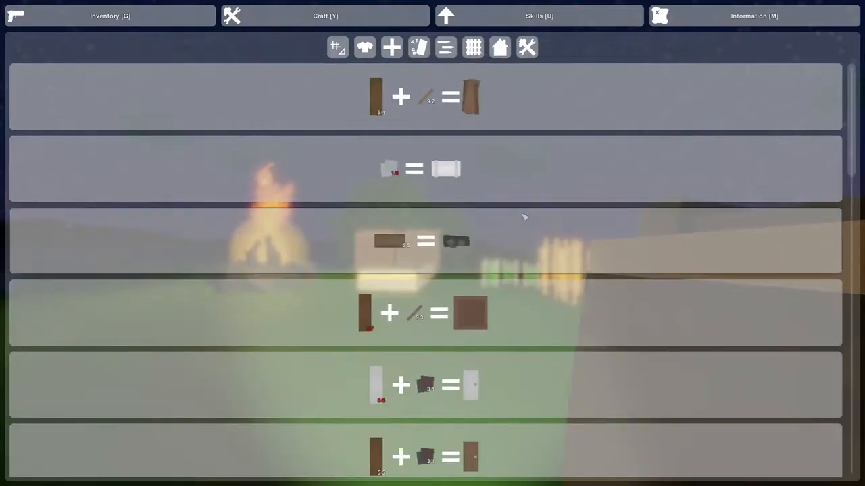
pyautogui.scroll(-3)
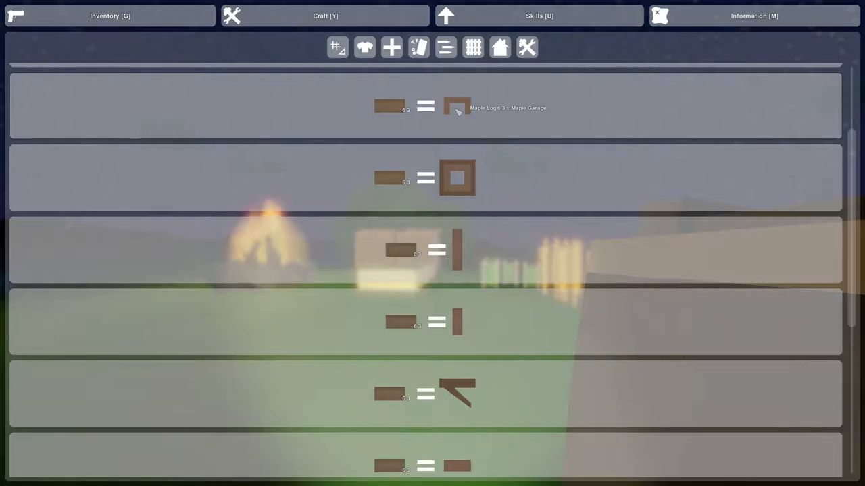
pyautogui.moveTo(470, 287)
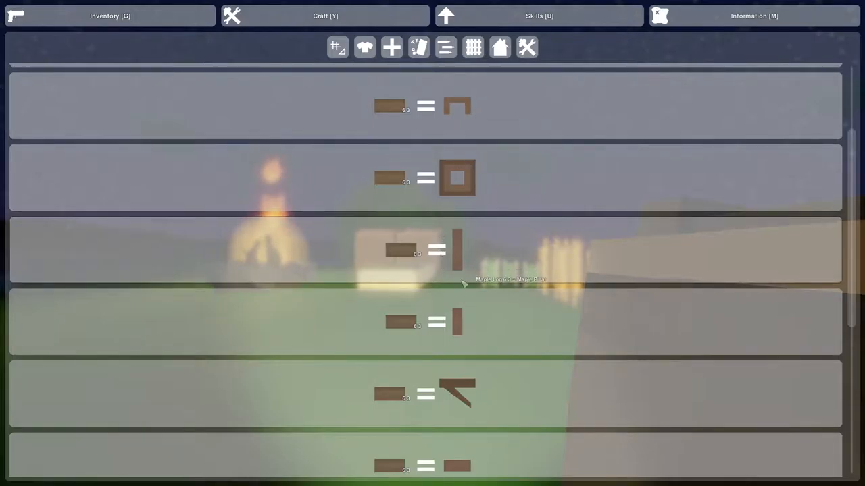
pyautogui.scroll(-3)
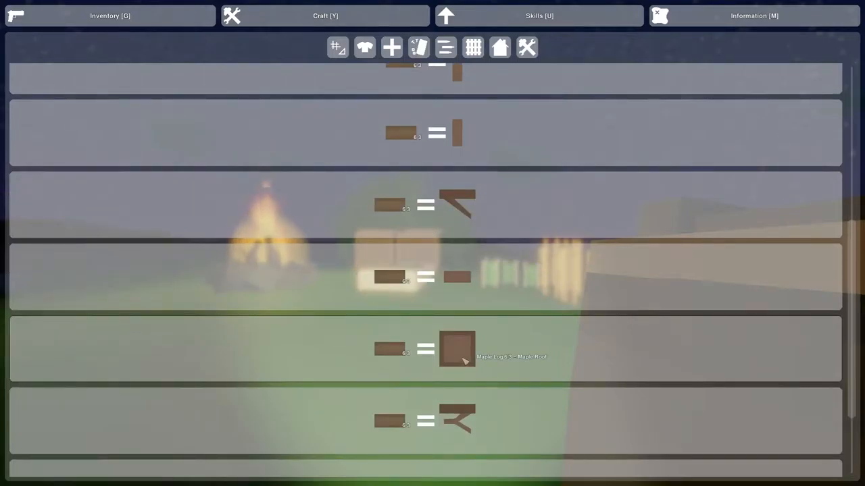
pyautogui.scroll(-3)
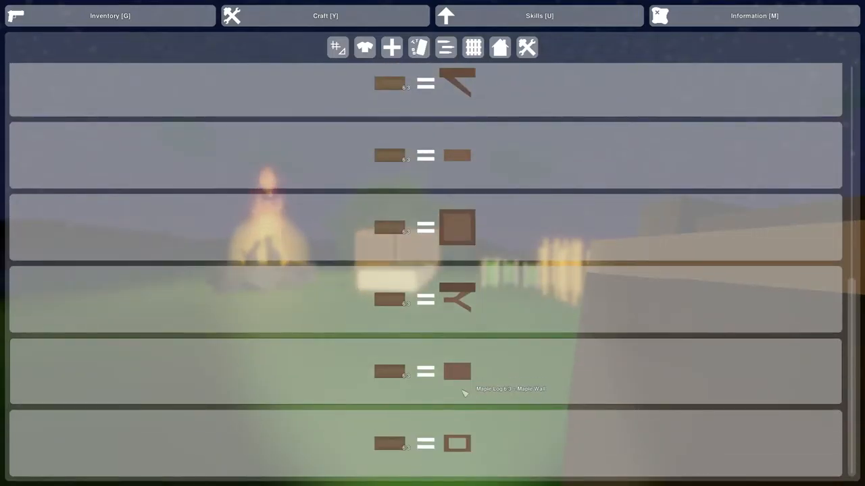
pyautogui.moveTo(468, 454)
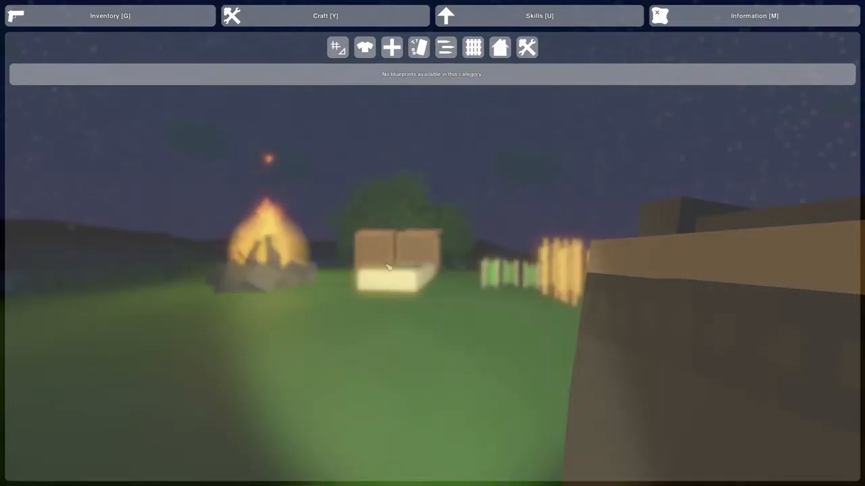
# Review the backpack, parka and cargo shorts contents, then return to the night hillside.
pyautogui.click(110, 15)
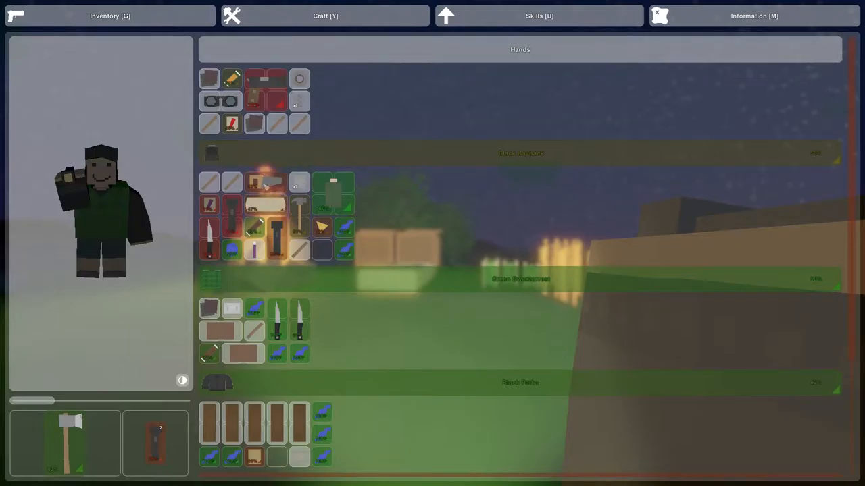
pyautogui.moveTo(232, 321)
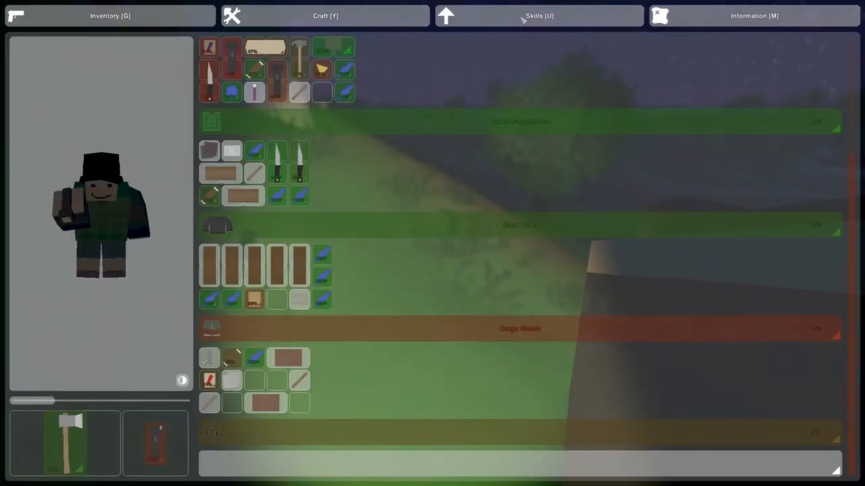
pyautogui.click(325, 15)
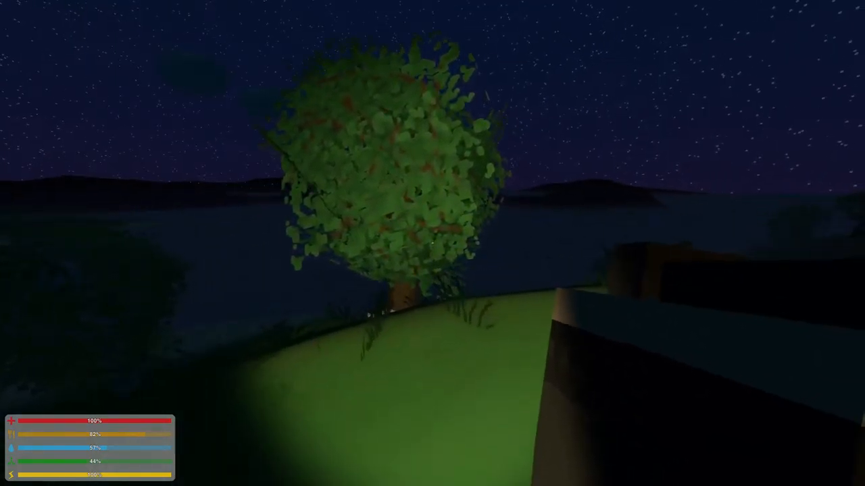
pyautogui.moveTo(433, 243)
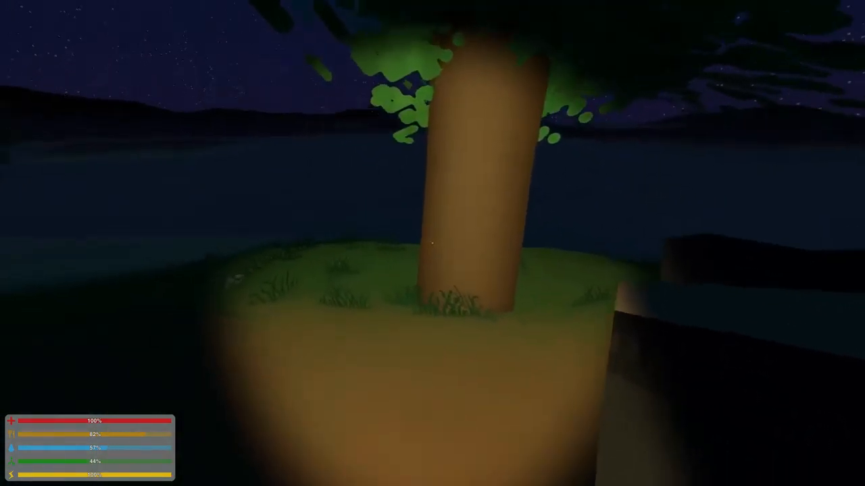
pyautogui.moveTo(432, 243)
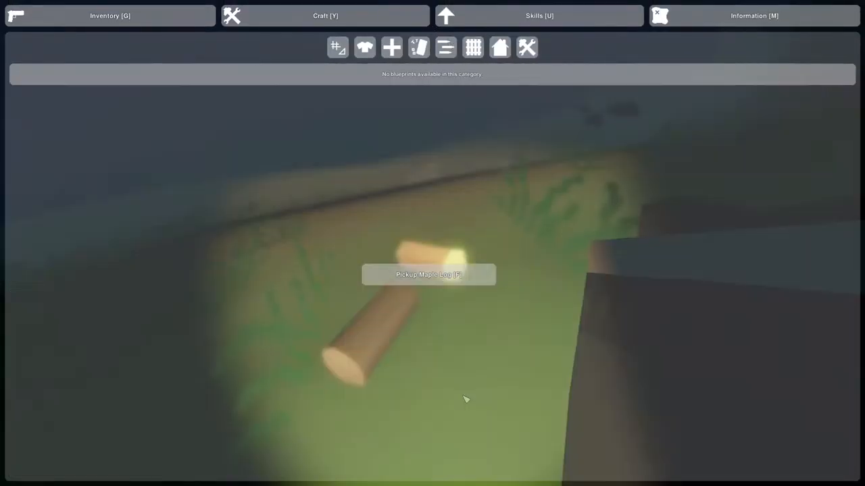
# Close the crafting menu and return to the log wall beside the glowing wheat.
pyautogui.press('g')
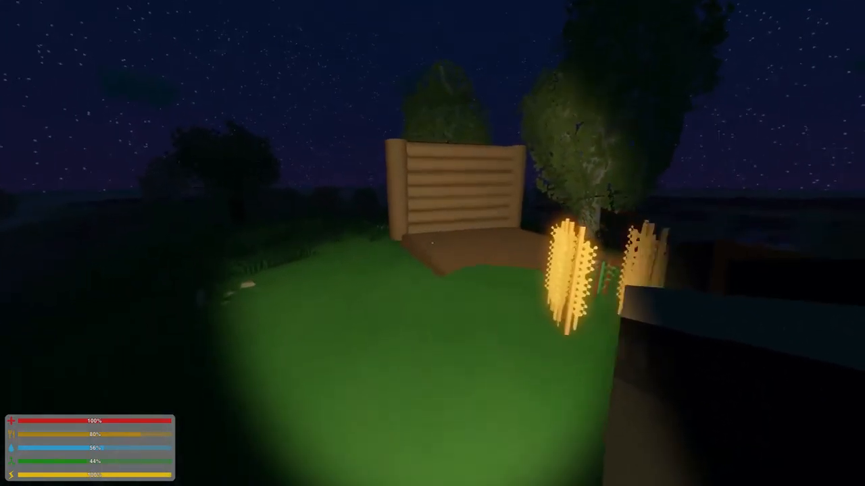
# Open the inventory by the campfire, with three wooden pieces now in the cargo shorts.
pyautogui.press('i')
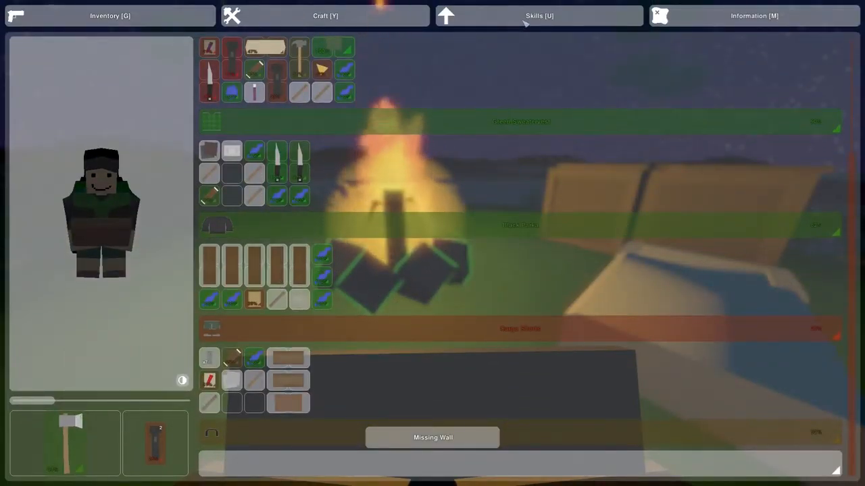
# Scroll through the maple log building blueprints with the newly collected logs counted.
pyautogui.click(325, 15)
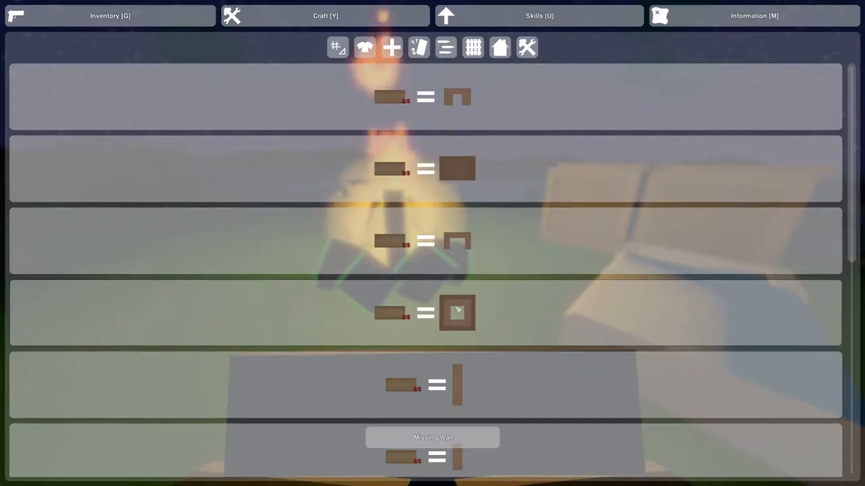
pyautogui.scroll(-3)
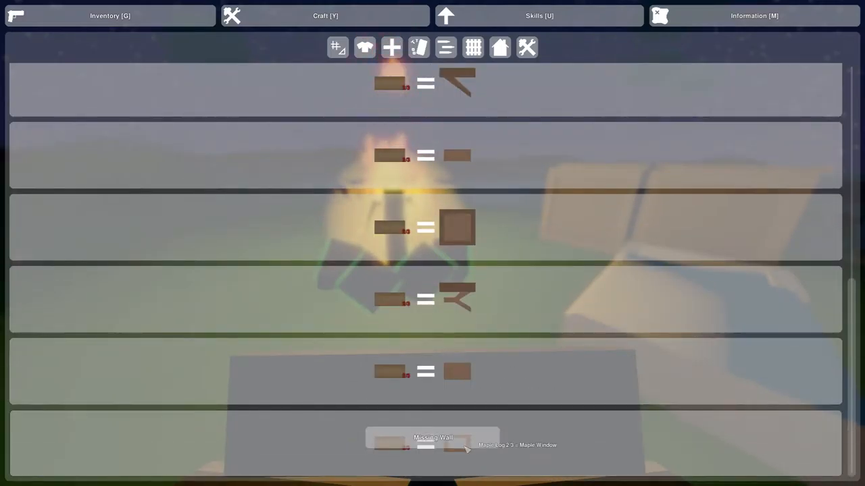
pyautogui.moveTo(393, 456)
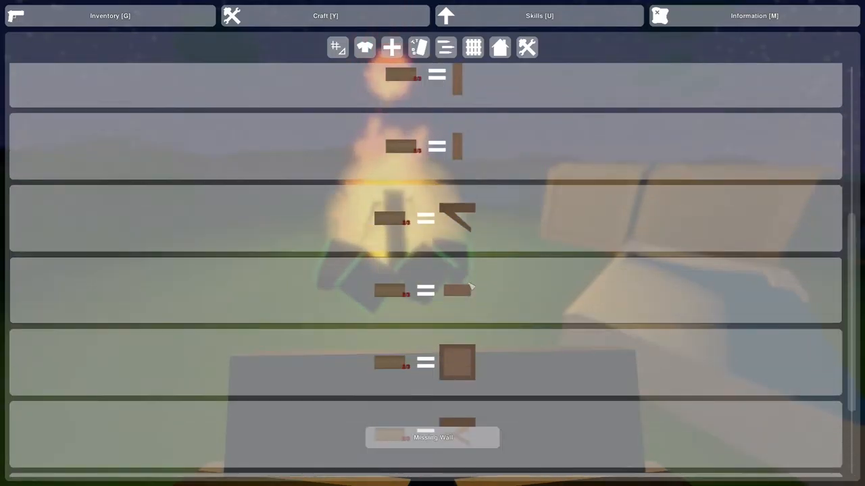
pyautogui.scroll(-3)
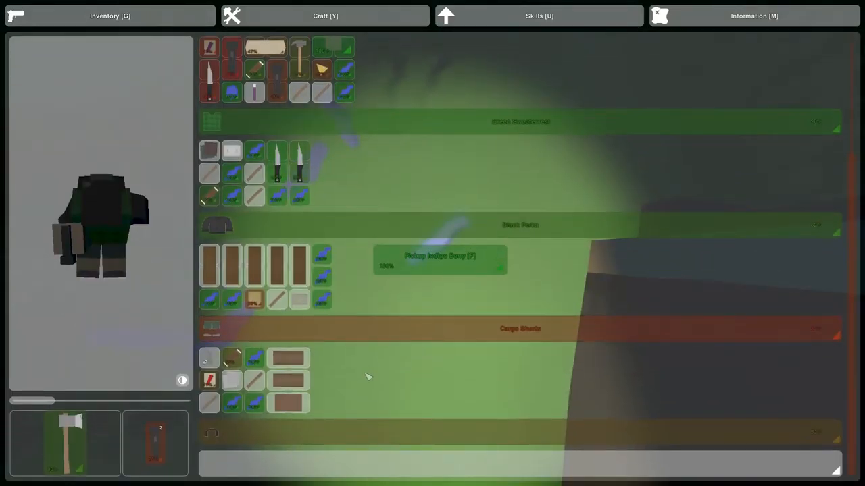
pyautogui.moveTo(326, 301)
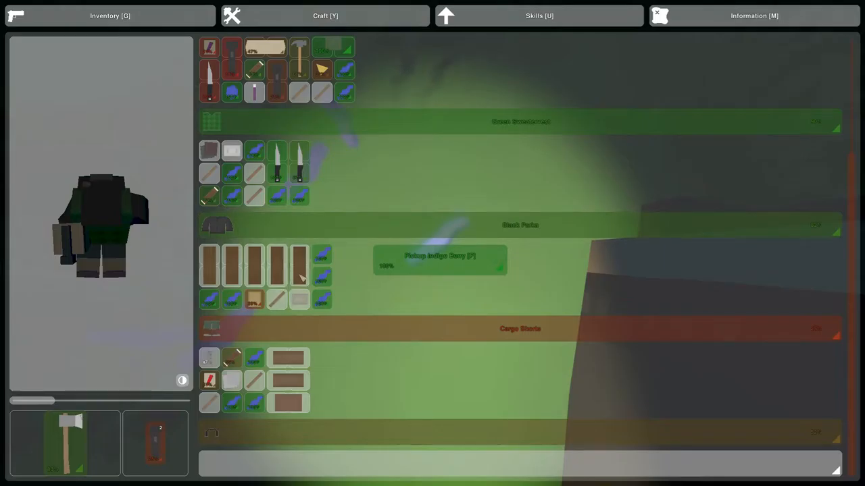
pyautogui.moveTo(288, 406)
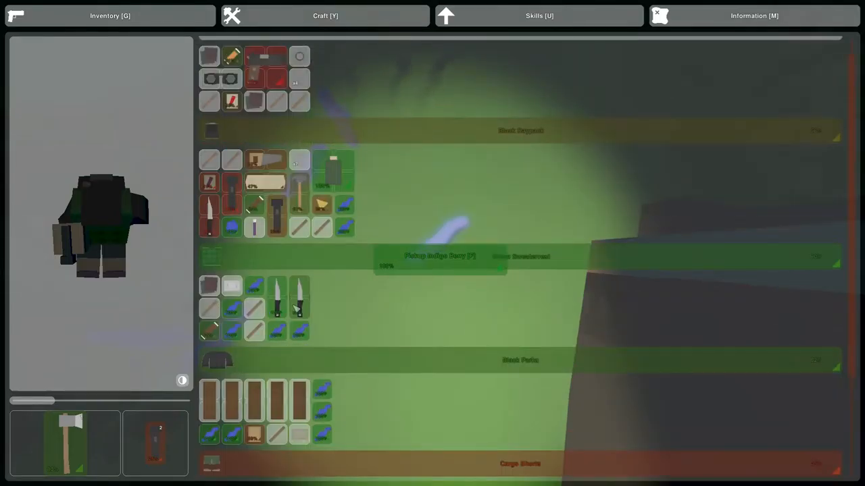
# Scroll through the carried items, then face the wooden storage crates at the base.
pyautogui.scroll(-3)
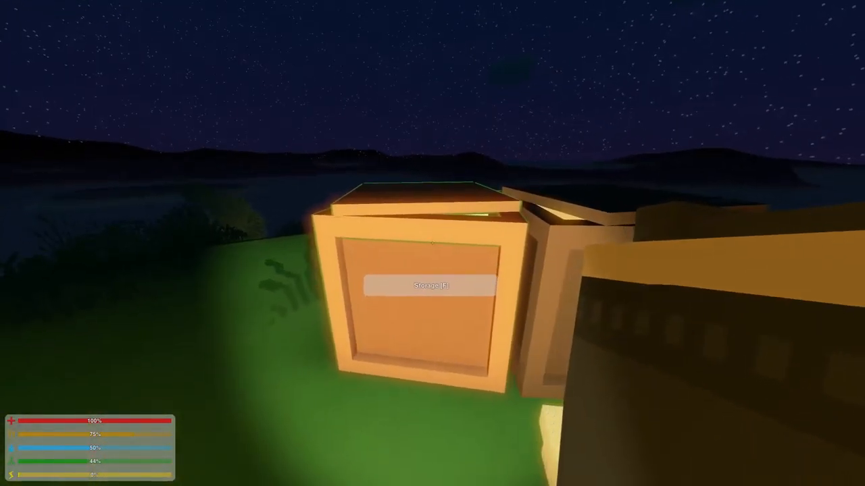
# Open the wooden storage crate holding a rifle, wooden planks and berries.
pyautogui.press('f')
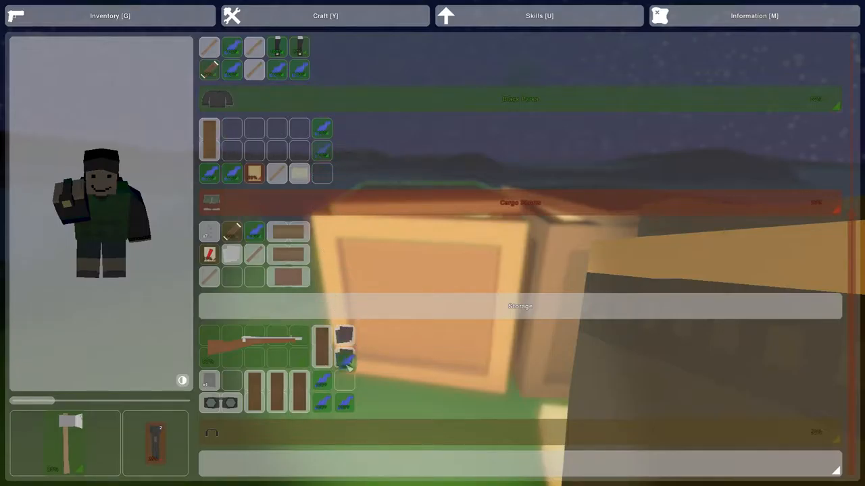
pyautogui.press('Escape')
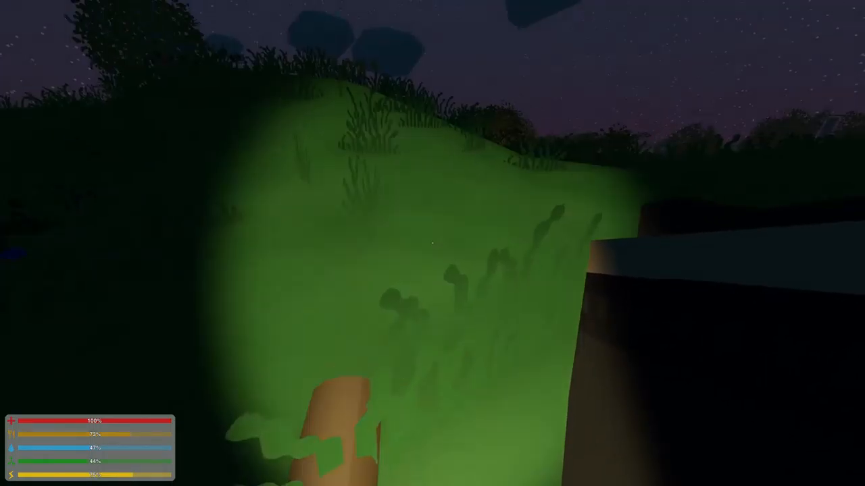
pyautogui.press('g')
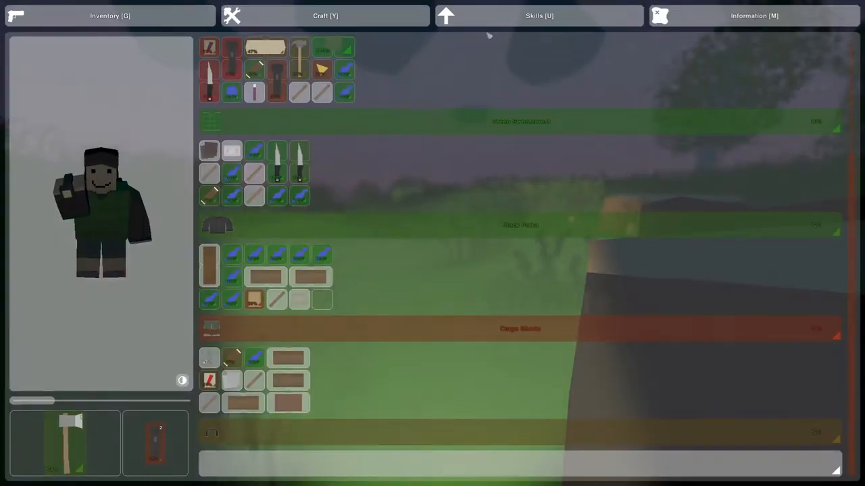
pyautogui.click(321, 16)
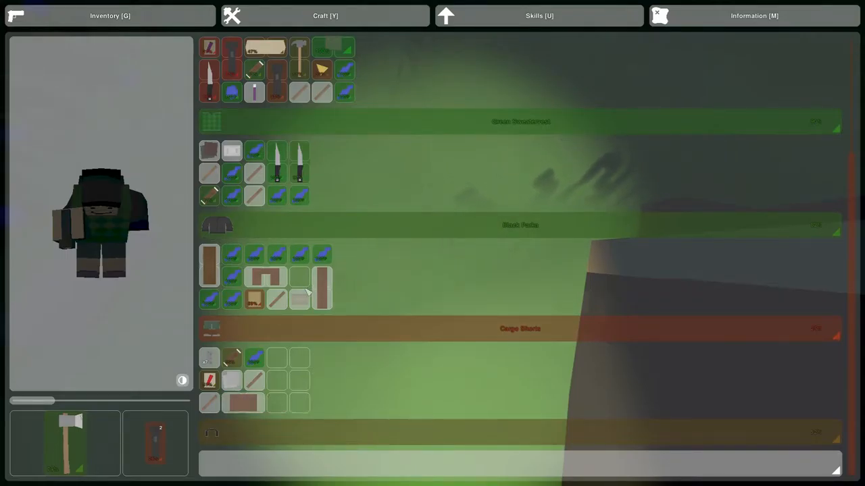
pyautogui.press('Tab')
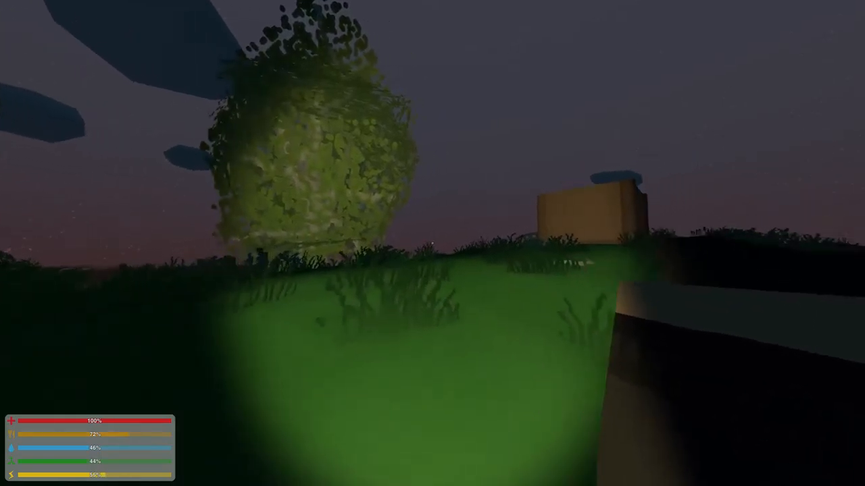
pyautogui.moveTo(433, 243)
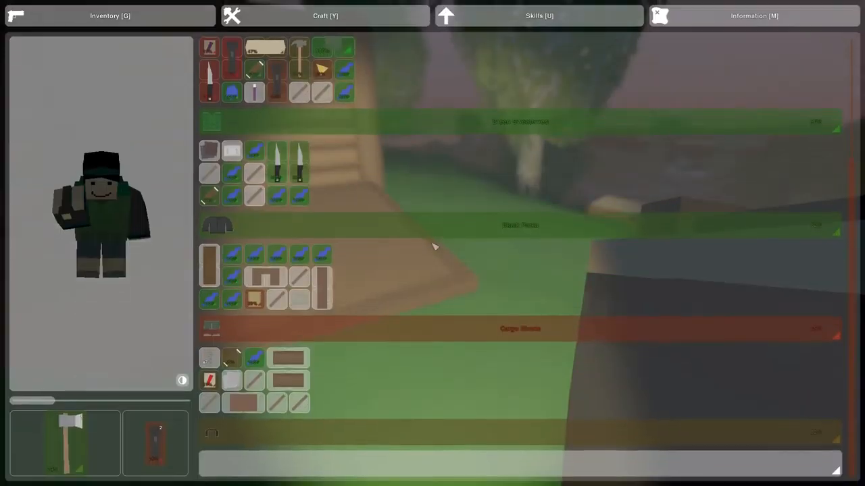
pyautogui.moveTo(319, 277)
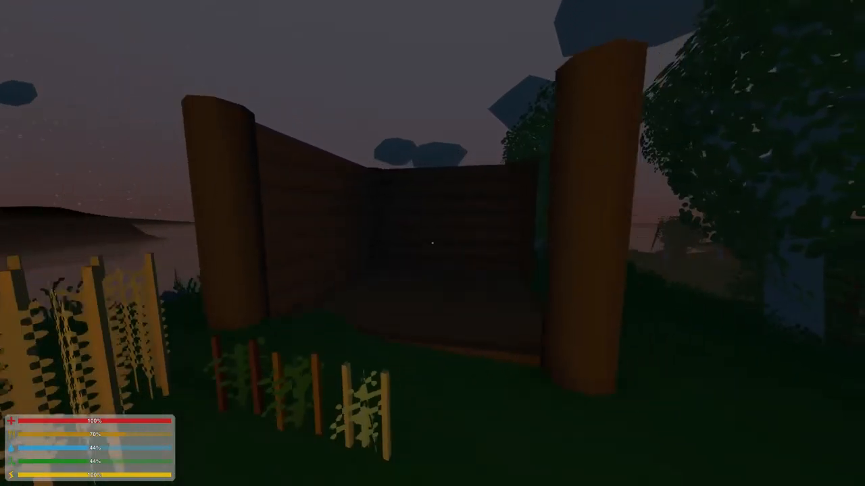
pyautogui.moveTo(432, 243)
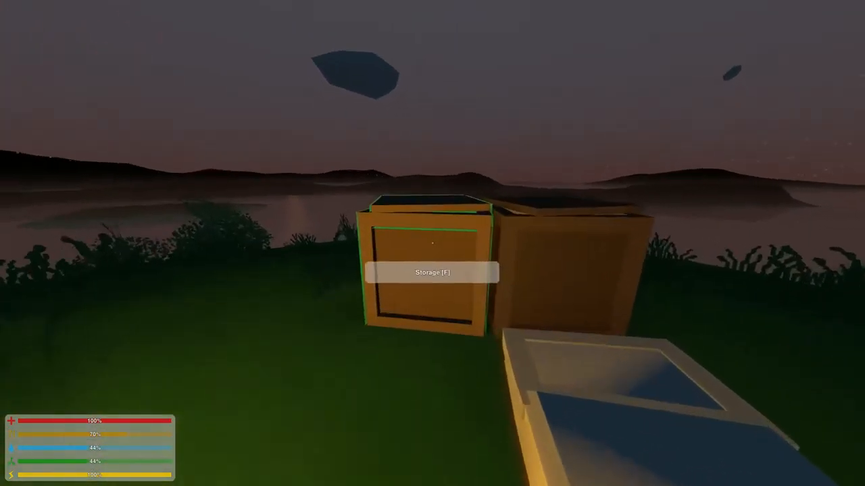
# Fetch the doorway wall from the storage crate and place it against the shelter.
pyautogui.press('f')
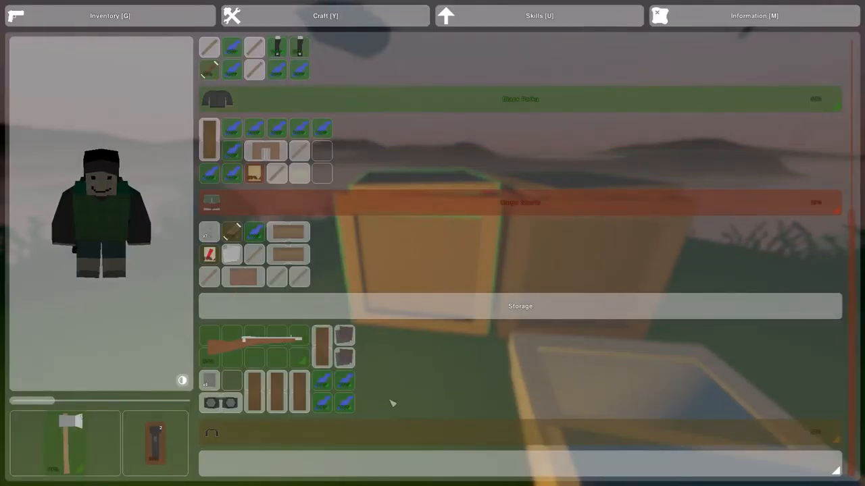
pyautogui.press('Escape')
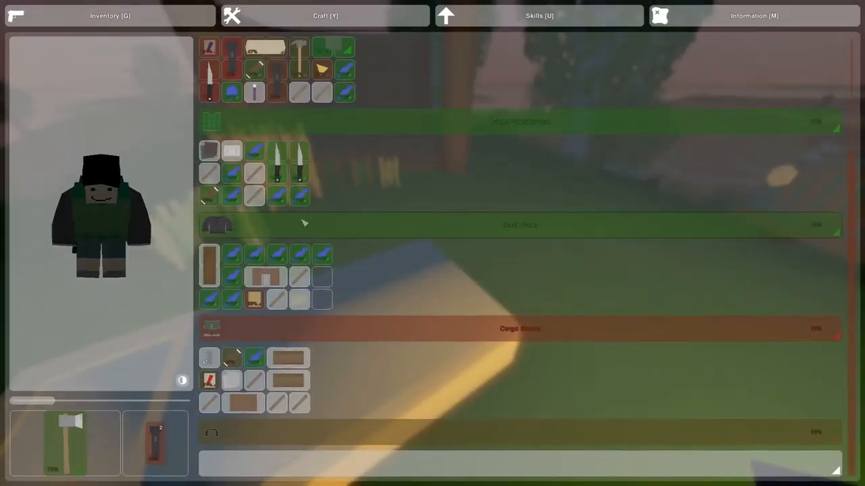
pyautogui.moveTo(264, 277)
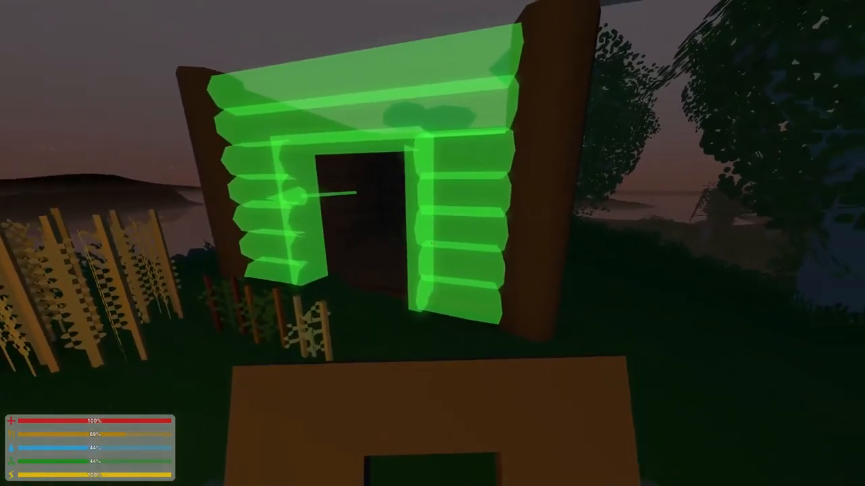
pyautogui.click(432, 243)
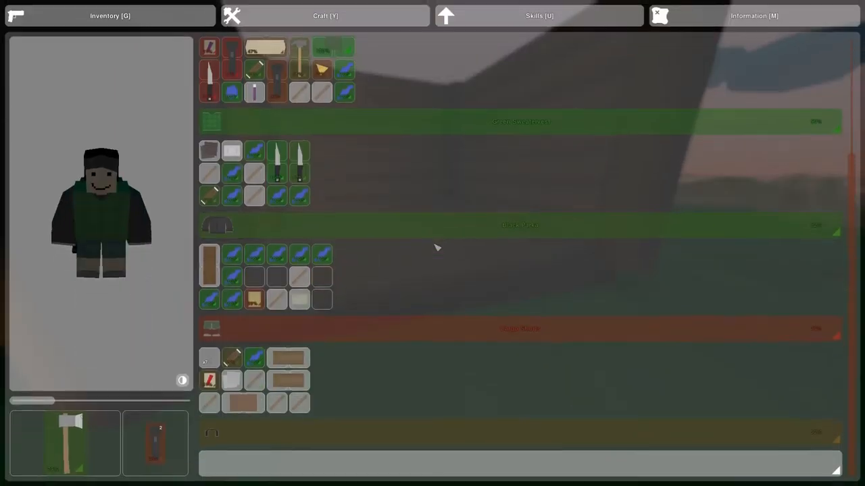
pyautogui.moveTo(244, 406)
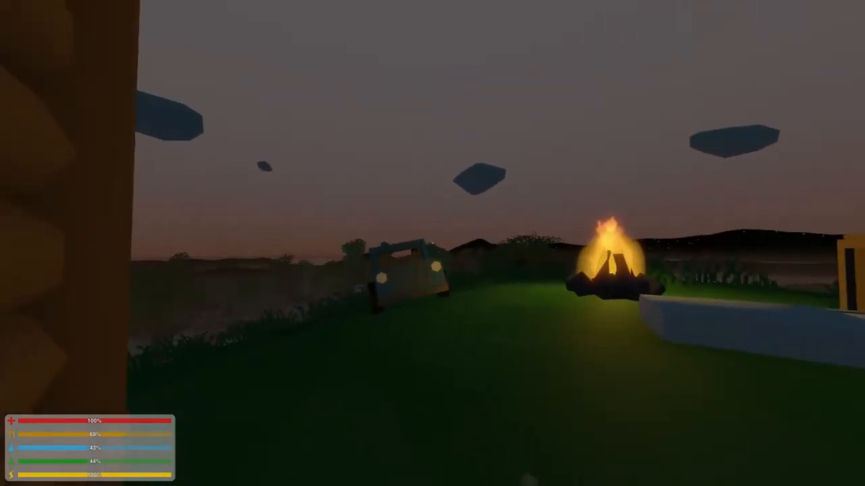
# Open and close the inventory, then claim the bed beside the campfire.
pyautogui.press('i')
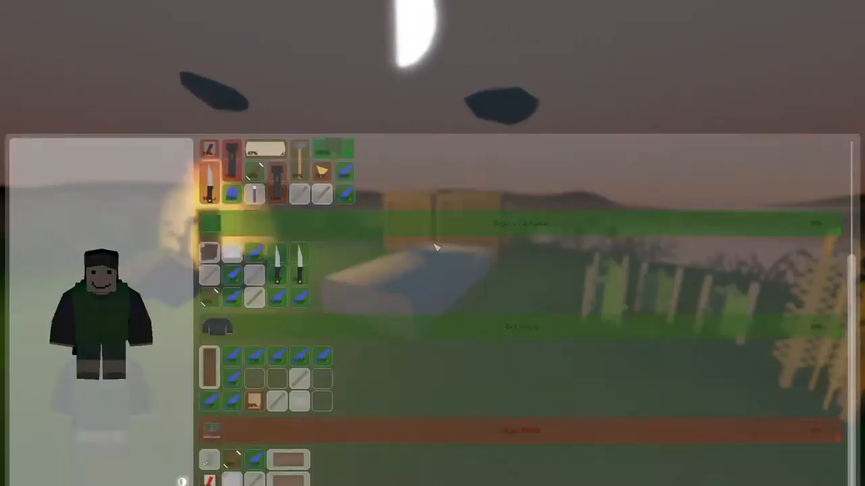
pyautogui.press('Tab')
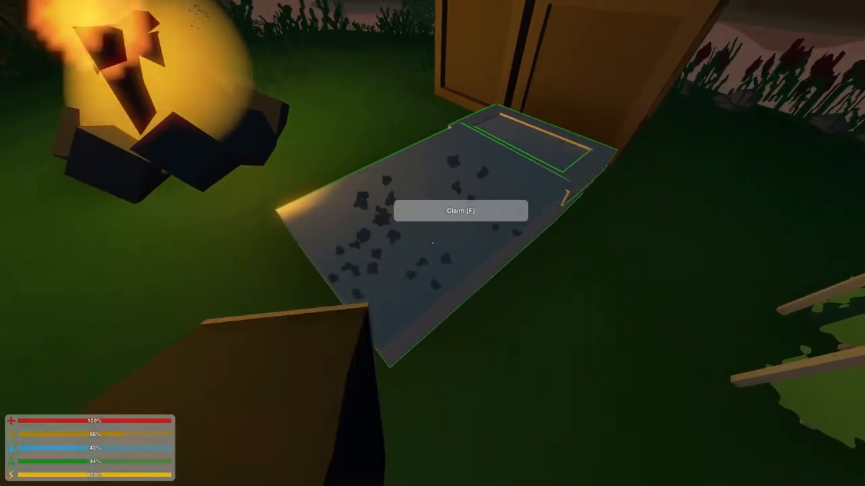
pyautogui.press('f')
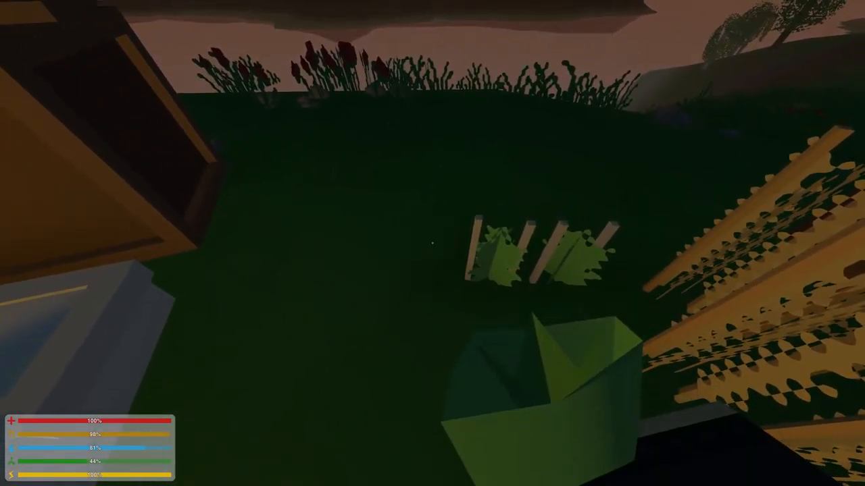
# Browse the crafting recipe categories, then line up the green vegetable beside the existing crops.
pyautogui.press('i')
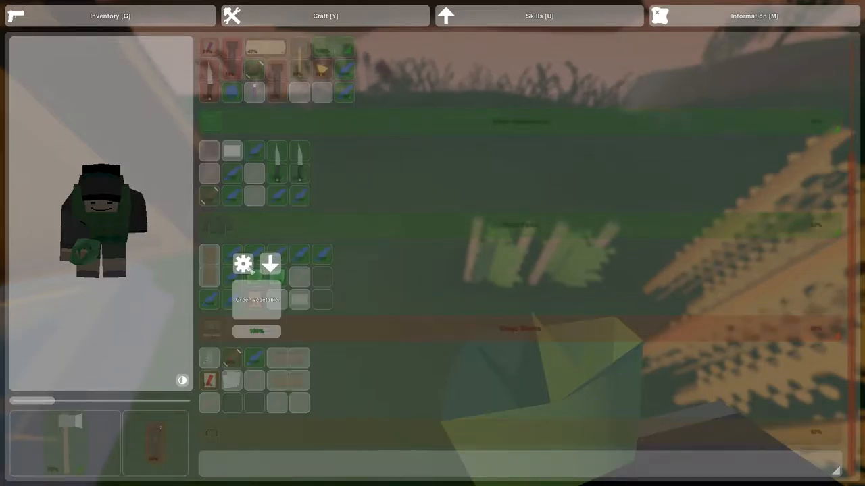
pyautogui.click(322, 15)
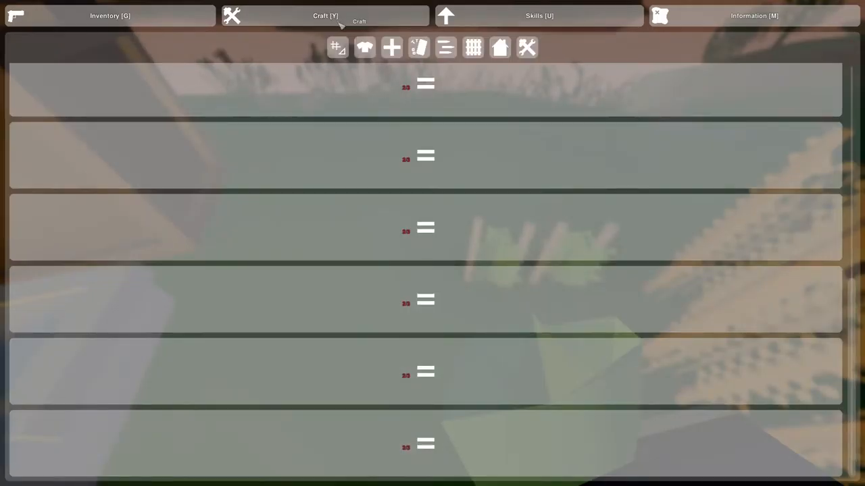
pyautogui.click(366, 48)
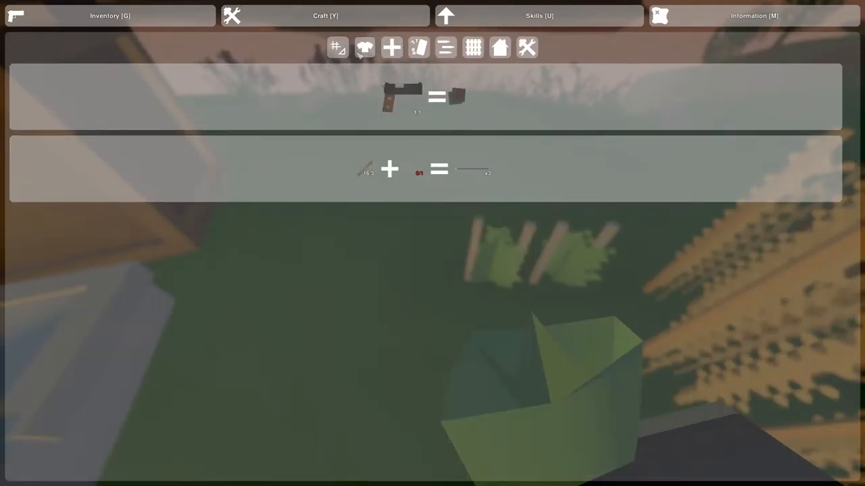
pyautogui.click(419, 48)
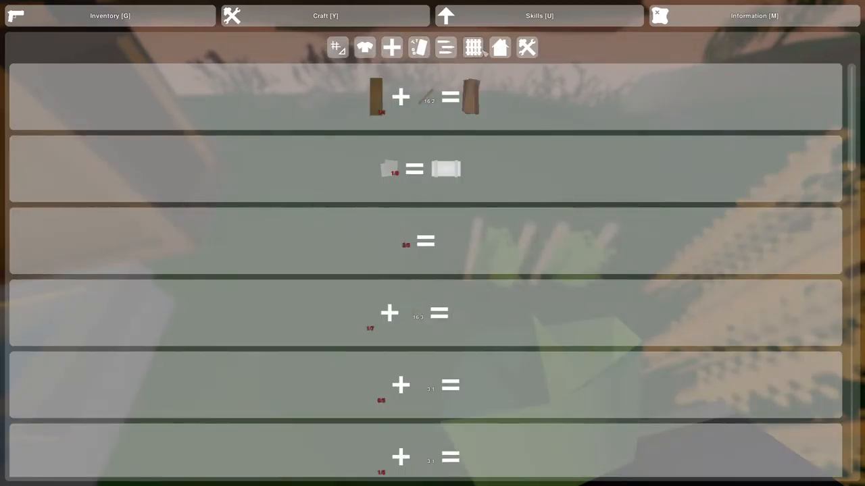
pyautogui.scroll(-3)
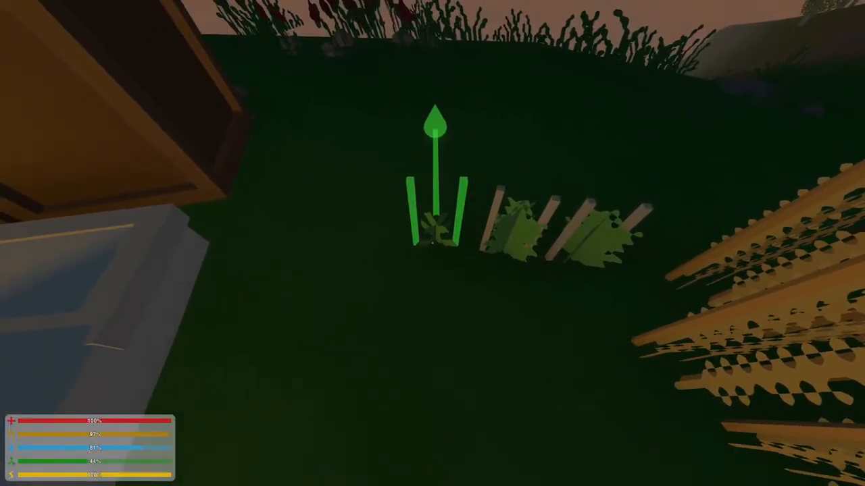
pyautogui.moveTo(433, 243)
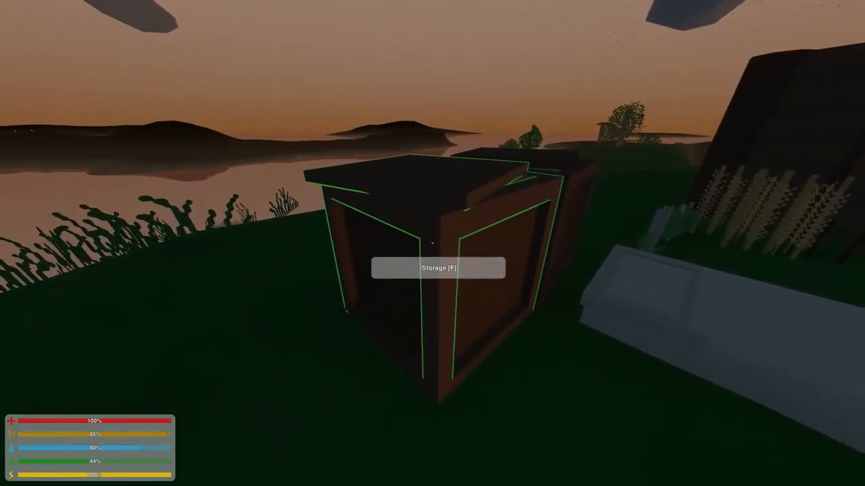
# Open both storage crates at the base to take their food and drink.
pyautogui.press('f')
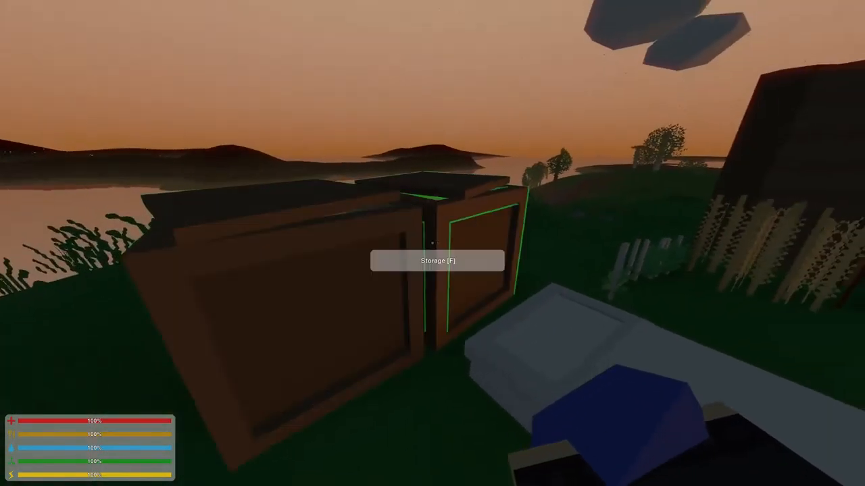
pyautogui.press('f')
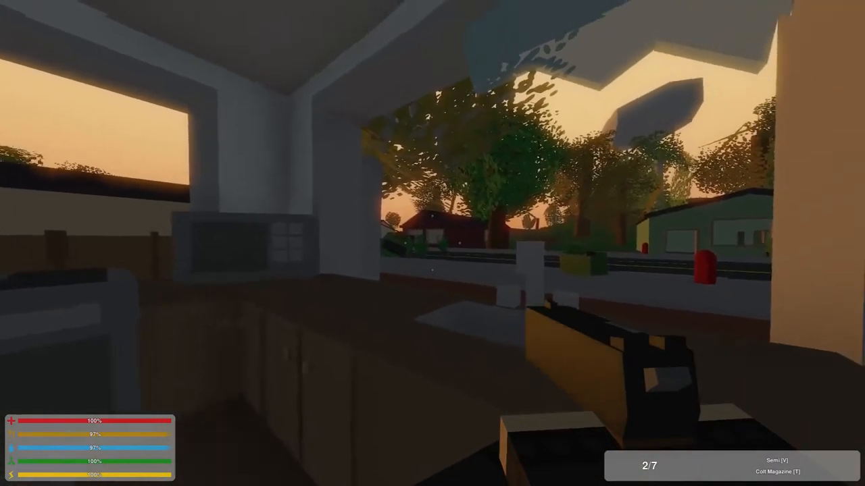
pyautogui.moveTo(433, 243)
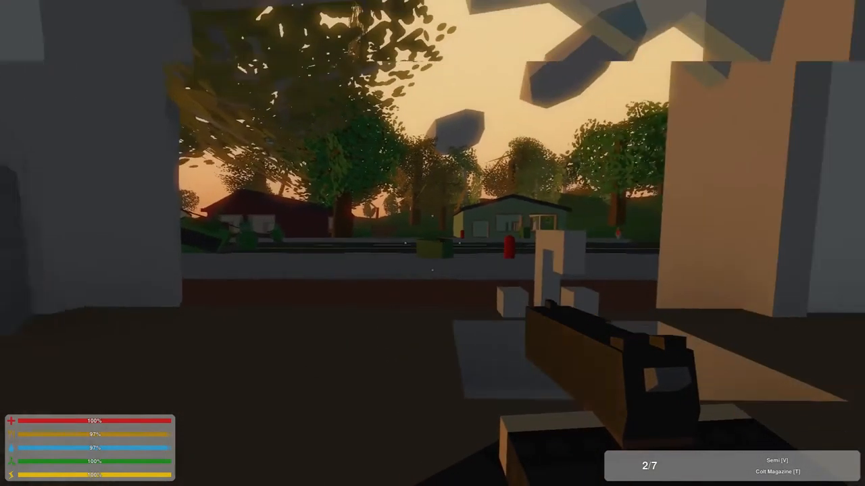
pyautogui.moveTo(432, 243)
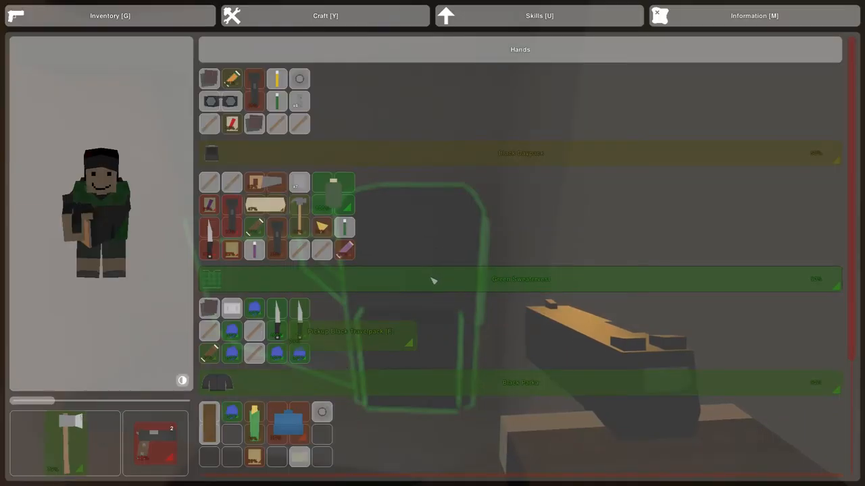
# Scroll through the backpack's inventory slots, then close the inventory.
pyautogui.scroll(-3)
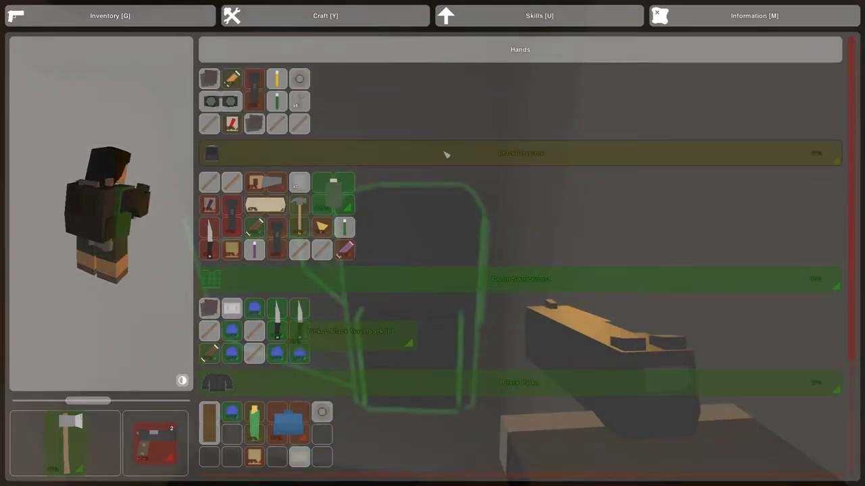
pyautogui.press('Tab')
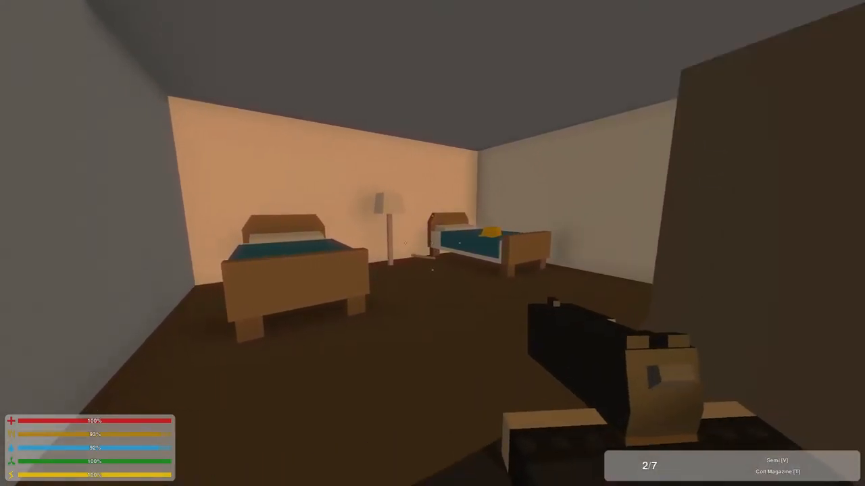
pyautogui.moveTo(433, 244)
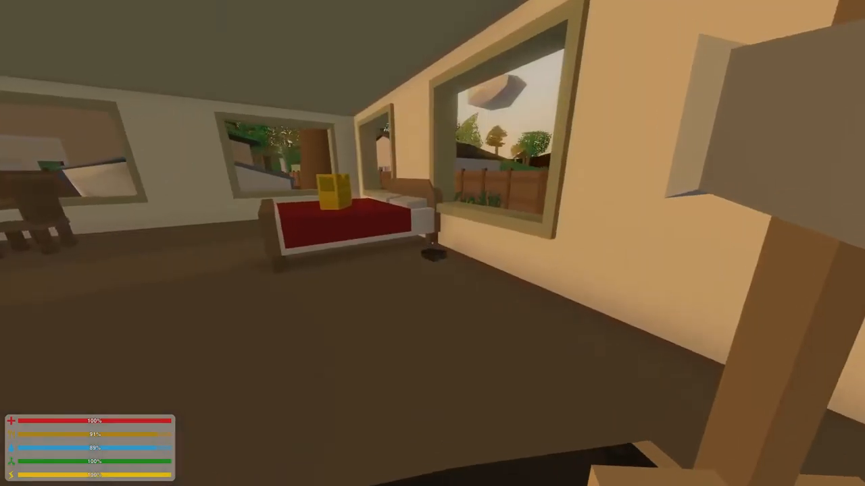
pyautogui.moveTo(419, 243)
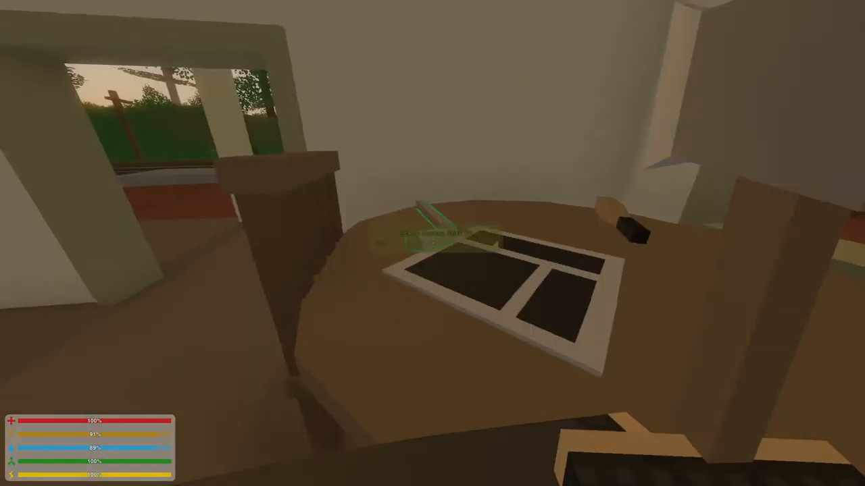
pyautogui.moveTo(433, 243)
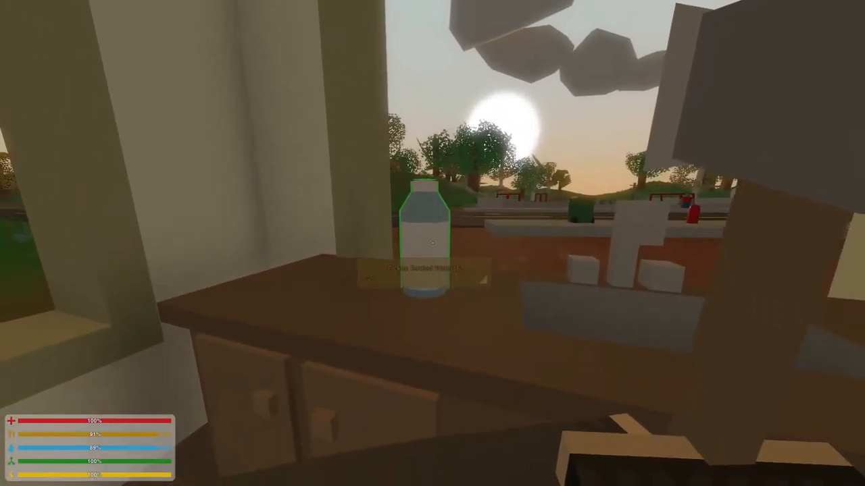
pyautogui.moveTo(432, 244)
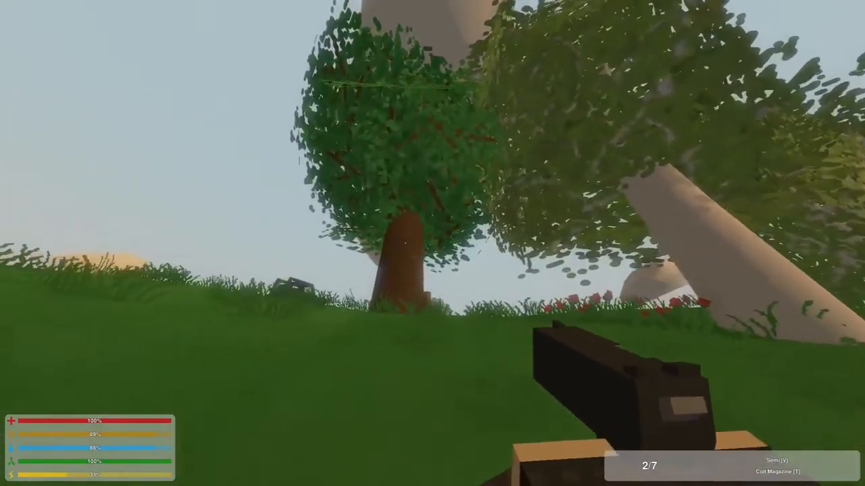
pyautogui.moveTo(432, 244)
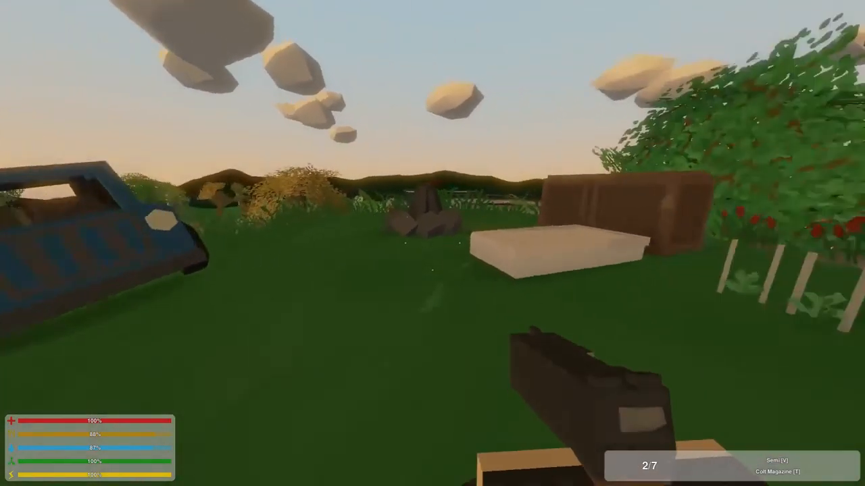
# Bring up the skills page showing 53 experience after reaching the base.
pyautogui.press('i')
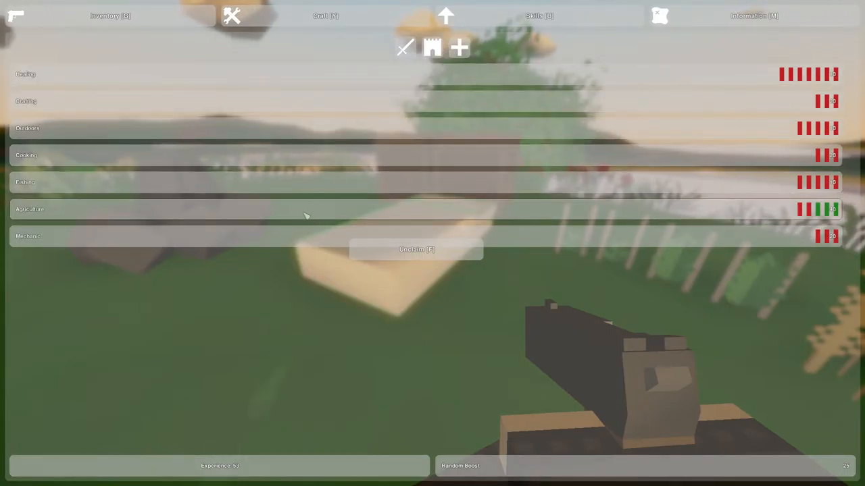
pyautogui.moveTo(306, 216)
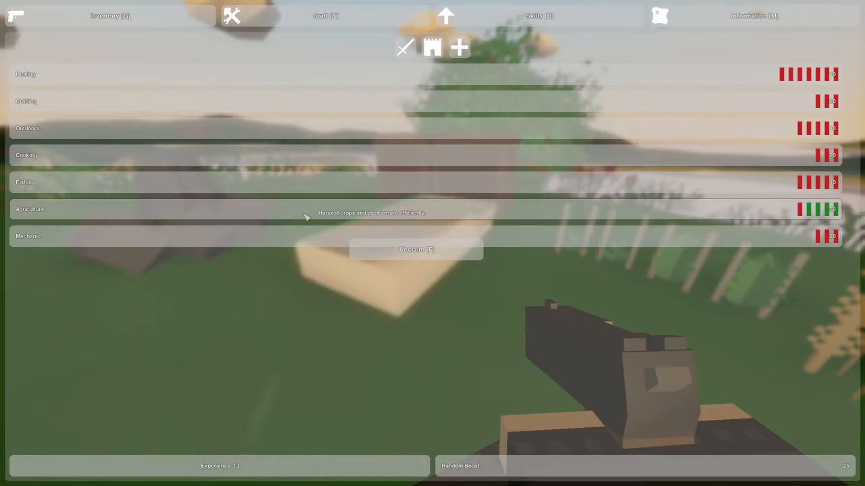
pyautogui.moveTo(213, 159)
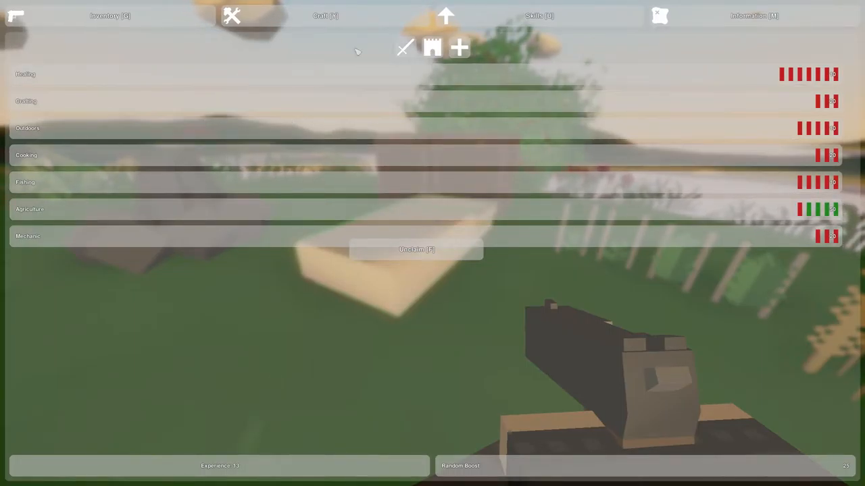
# Switch the skills list to the combat and fitness category.
pyautogui.click(404, 49)
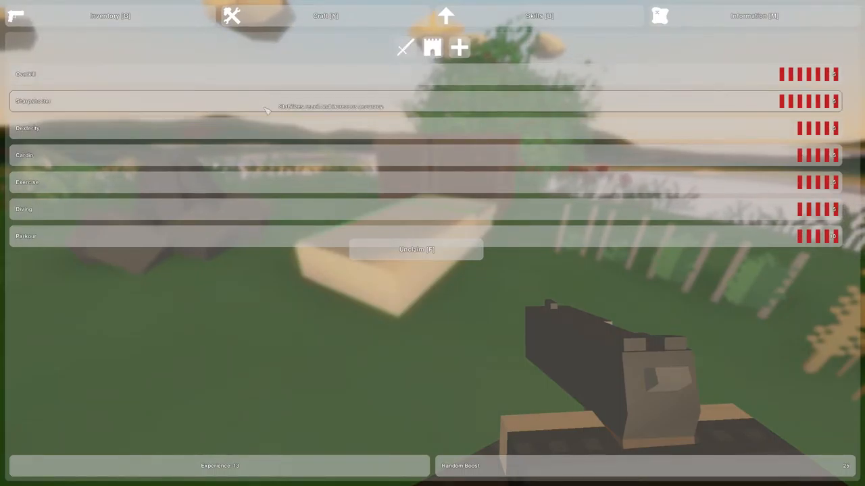
pyautogui.moveTo(262, 151)
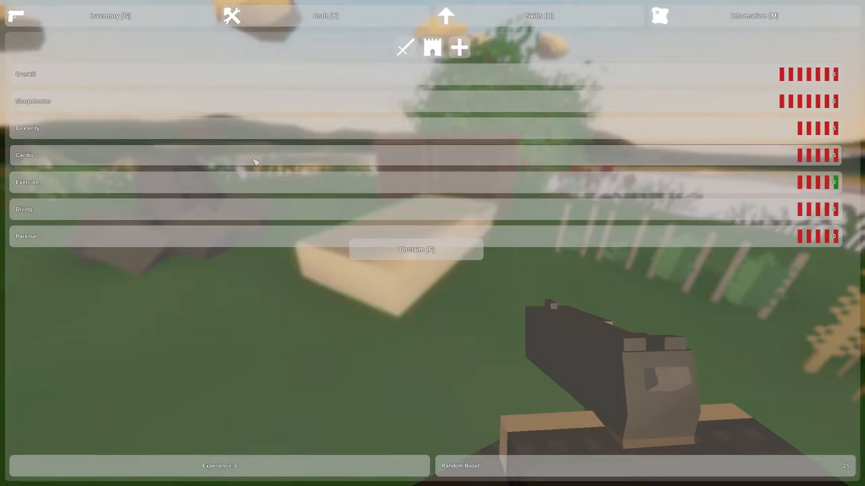
pyautogui.moveTo(255, 160)
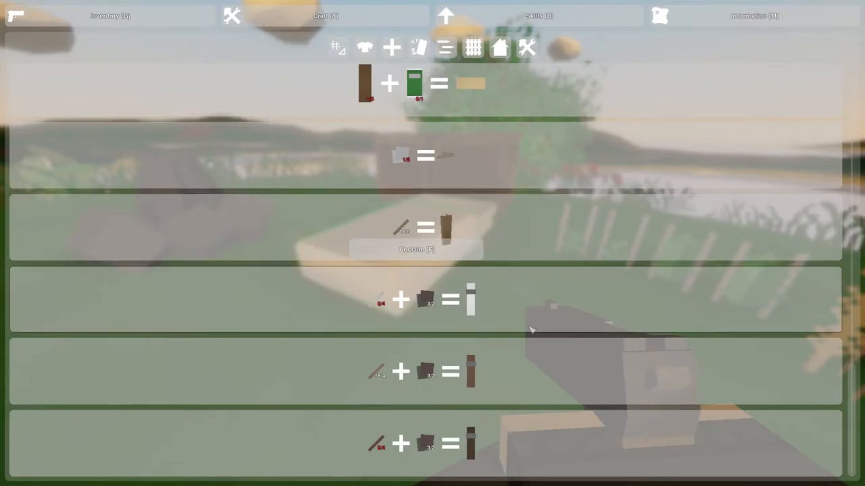
pyautogui.moveTo(493, 308)
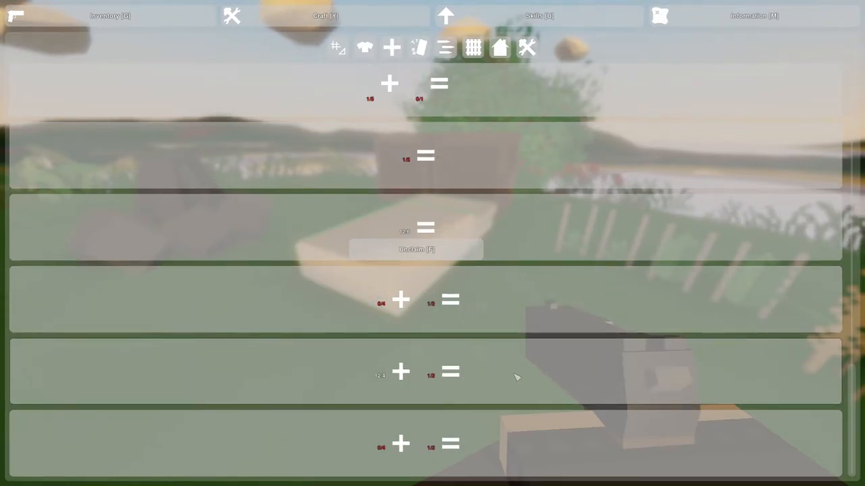
# Scroll through the carried items in the inventory, then close it.
pyautogui.click(110, 16)
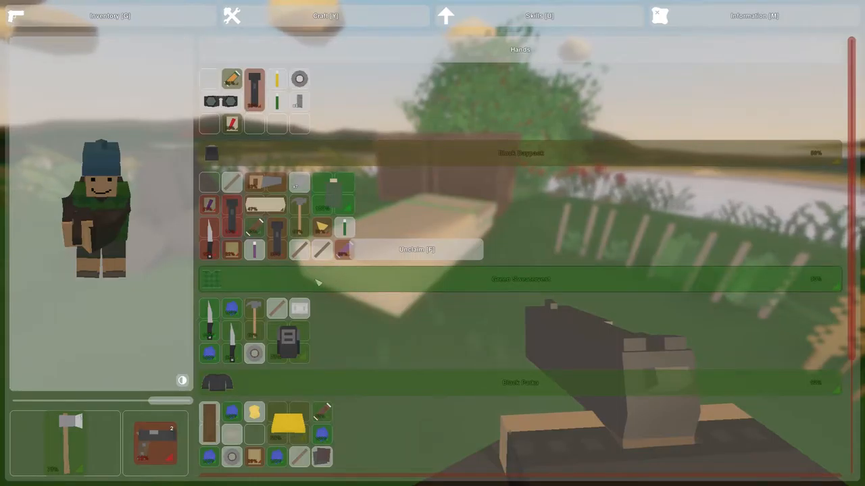
pyautogui.scroll(-3)
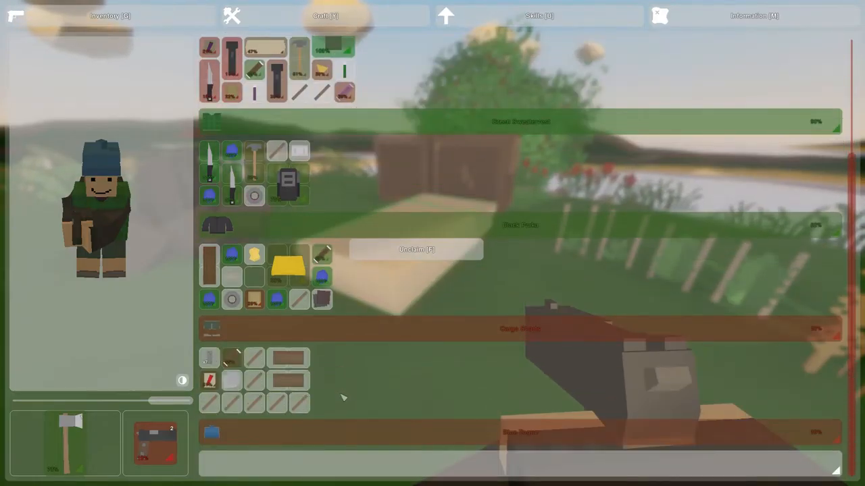
pyautogui.press('tab')
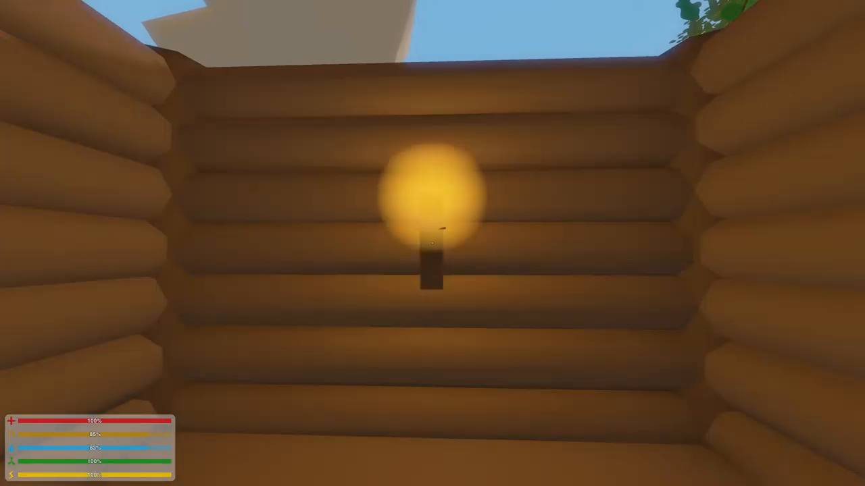
pyautogui.moveTo(433, 243)
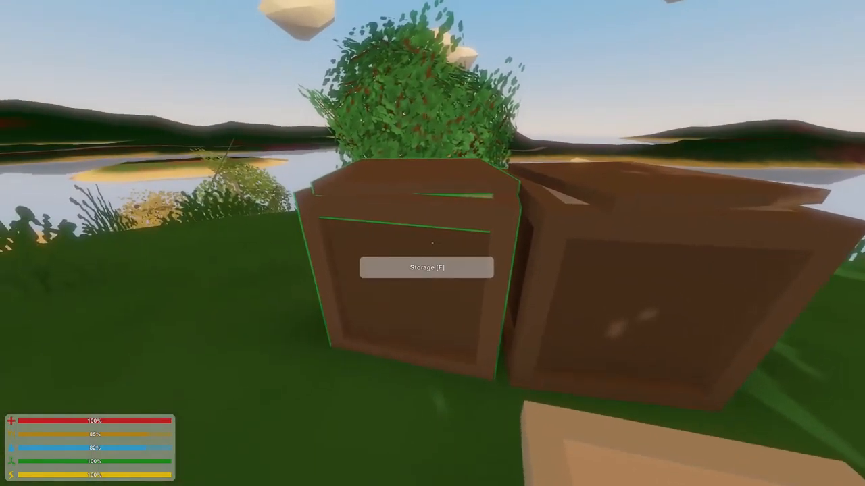
# Open the wooden storage crate by the water.
pyautogui.press('f')
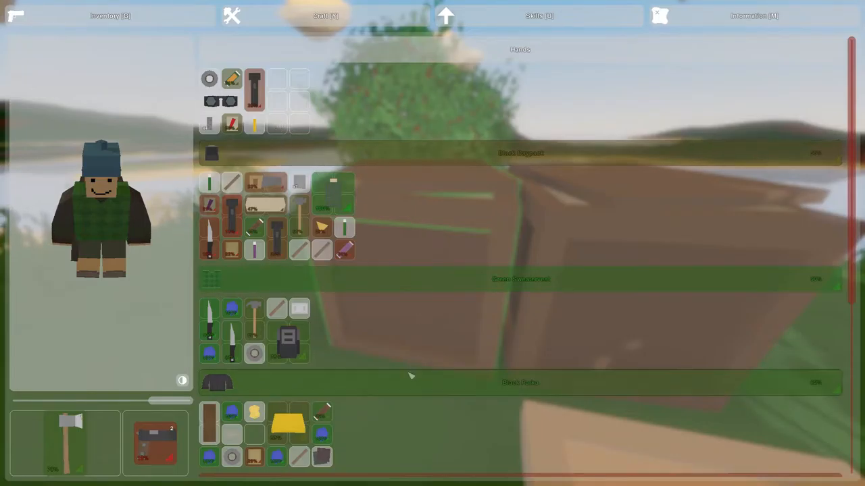
# Browse recipe categories to the Maple Plank + Maple Stick recipe and craft a Maple Crate.
pyautogui.click(326, 16)
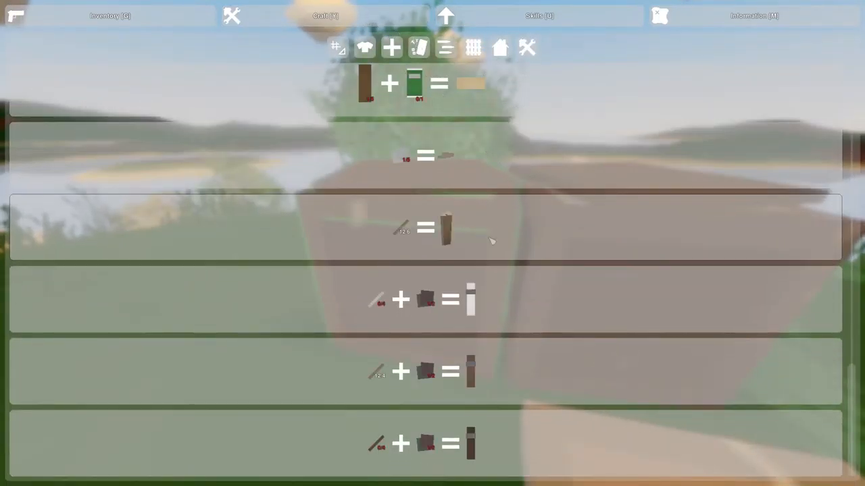
pyautogui.scroll(-3)
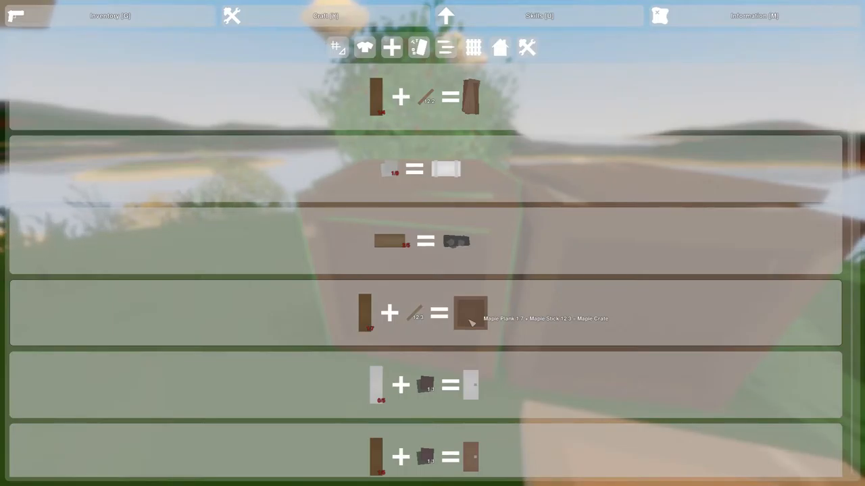
pyautogui.moveTo(435, 143)
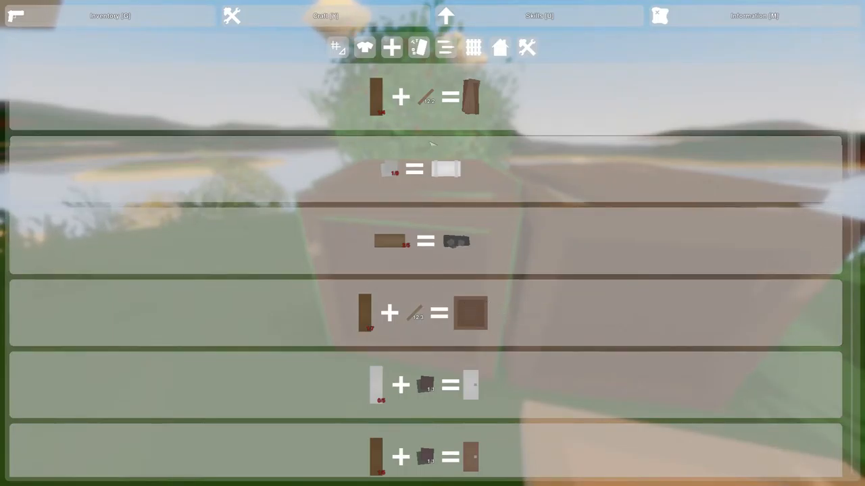
pyautogui.click(336, 49)
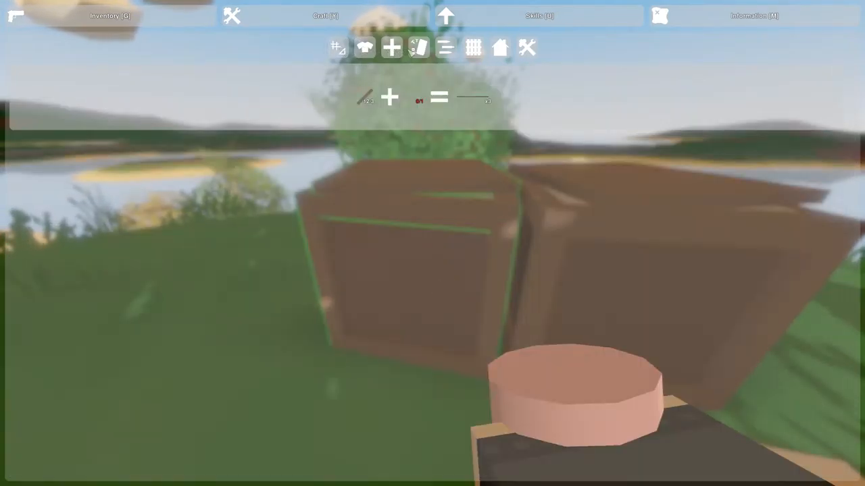
pyautogui.click(417, 49)
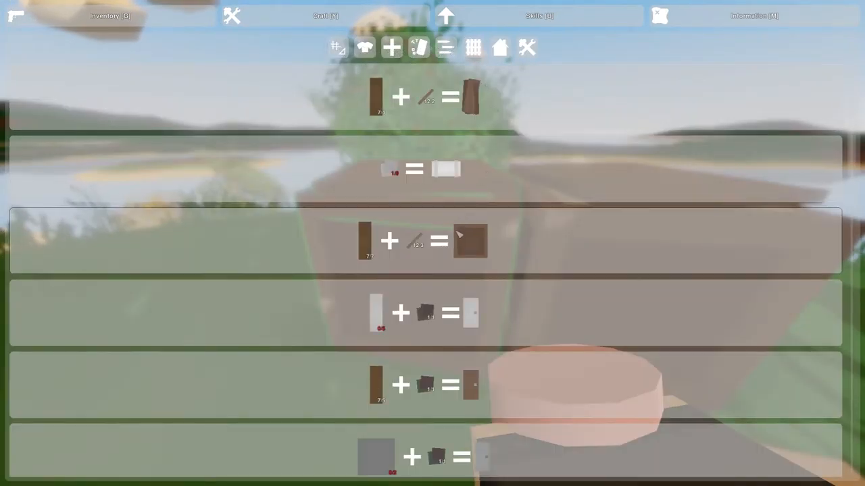
pyautogui.moveTo(462, 241)
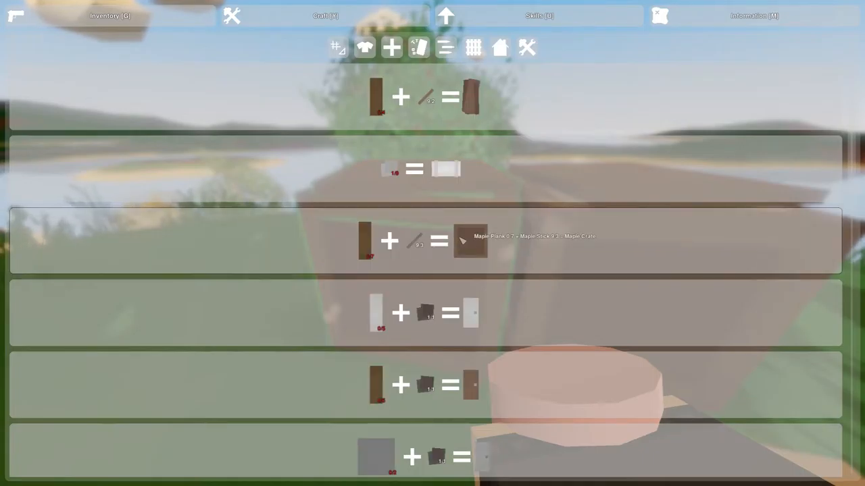
pyautogui.click(110, 17)
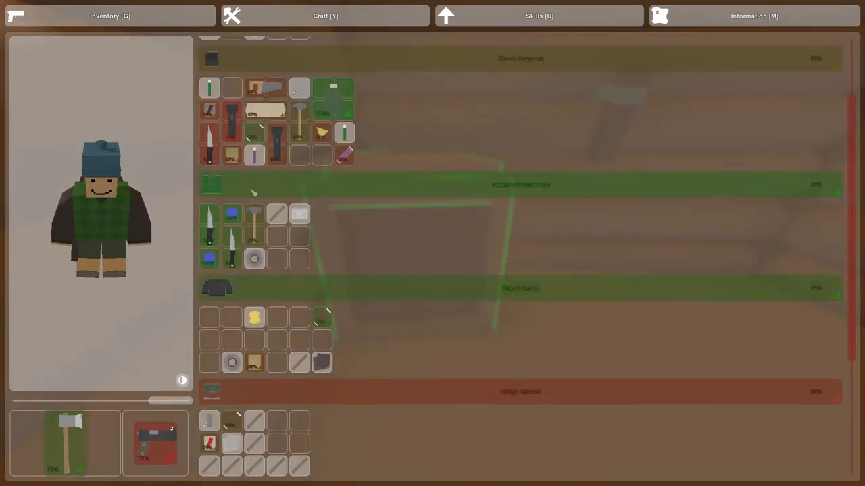
# Scroll through the inventory panels.
pyautogui.scroll(-3)
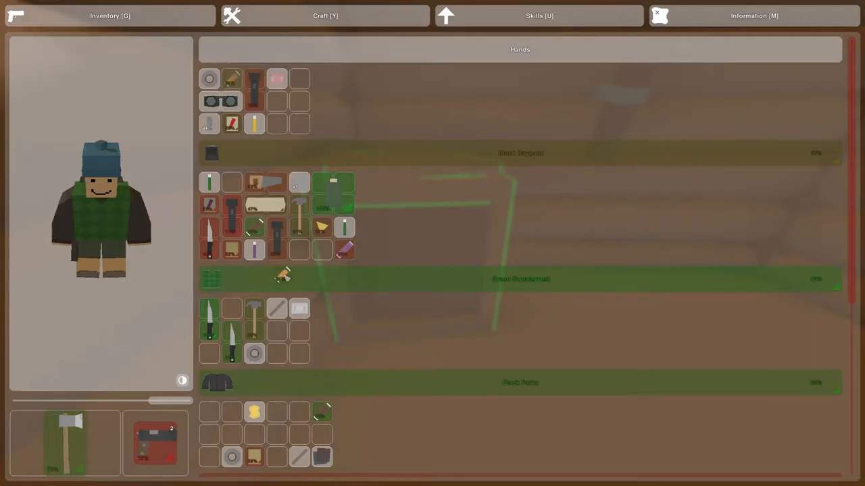
pyautogui.scroll(-3)
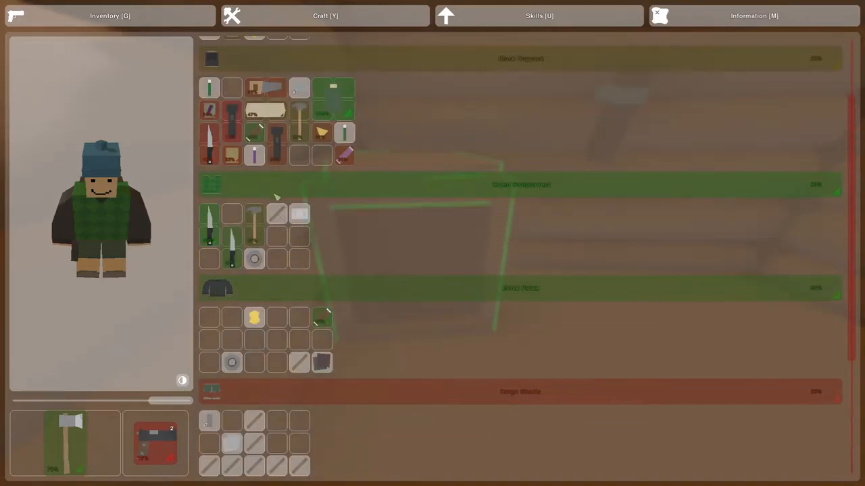
pyautogui.scroll(-3)
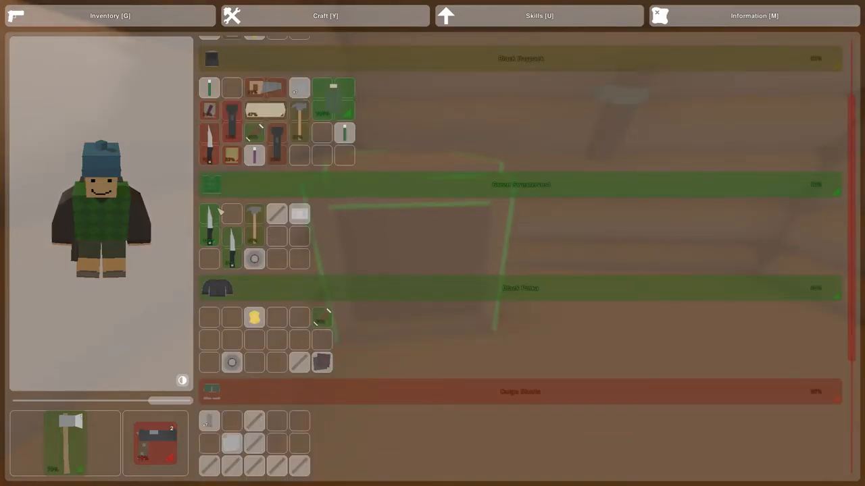
pyautogui.scroll(-3)
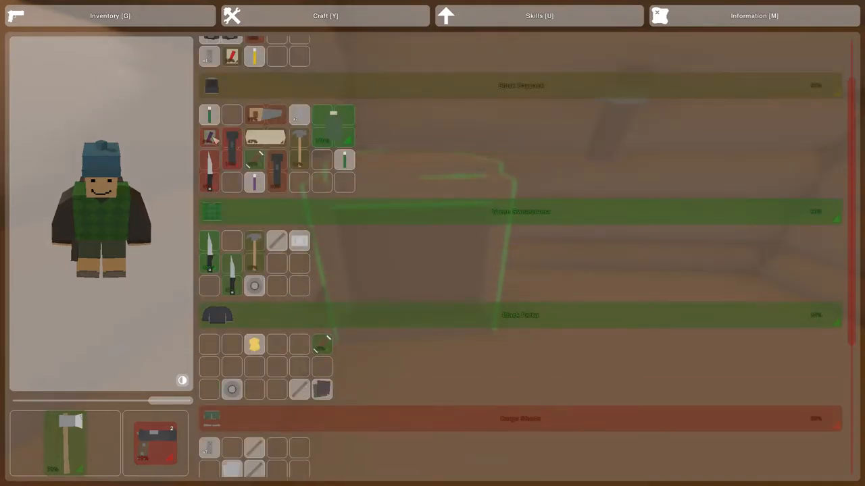
pyautogui.scroll(-3)
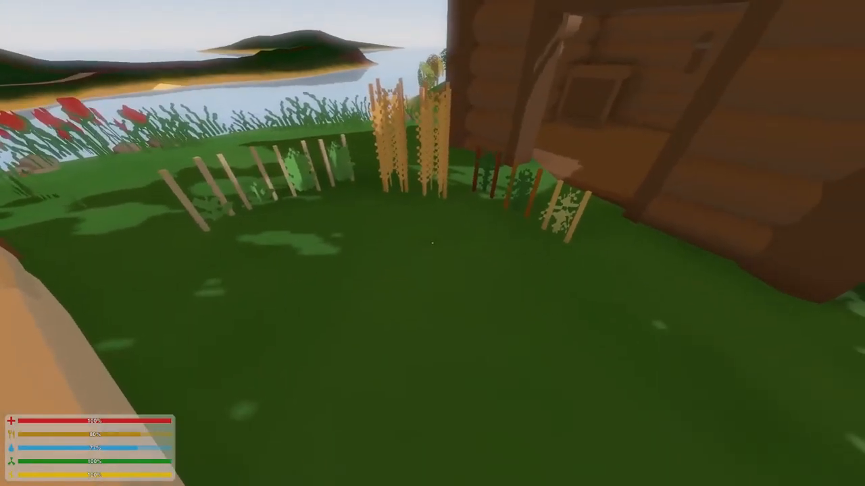
# Open the inventory by the wooden table, showing the wheat-filled sweatervest and parka.
pyautogui.press('i')
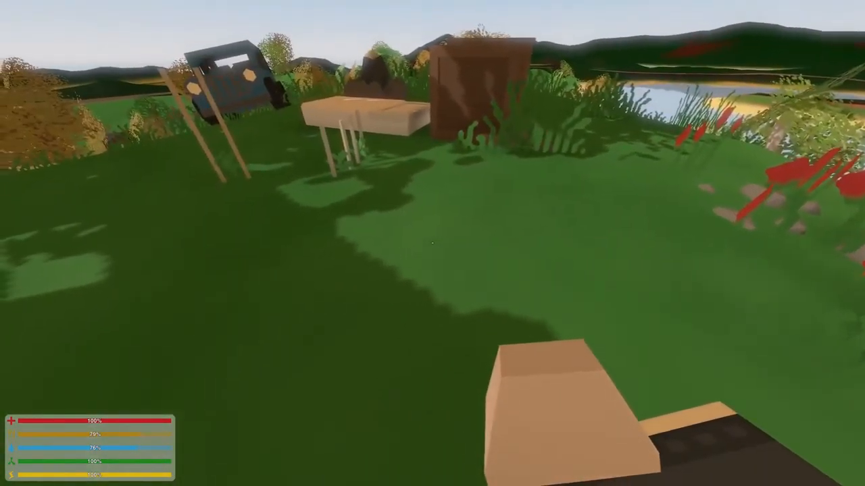
pyautogui.press('i')
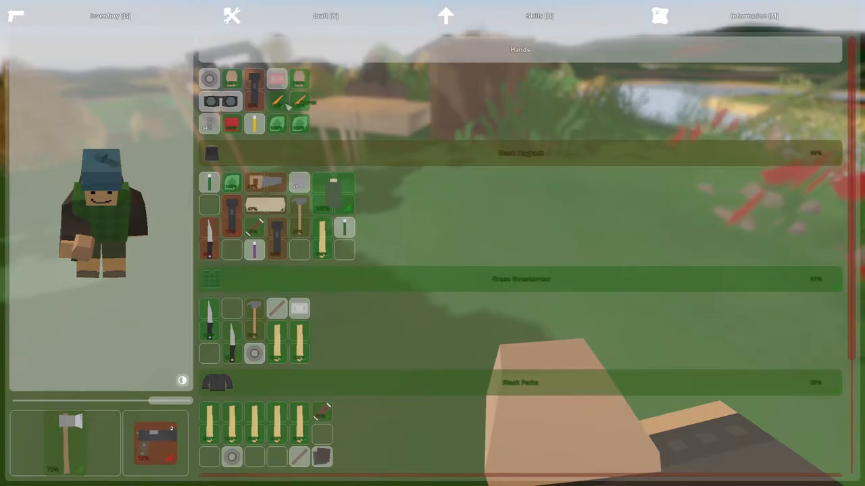
# Show the crafting recipes and select a category to locate Maple Spikes.
pyautogui.click(326, 16)
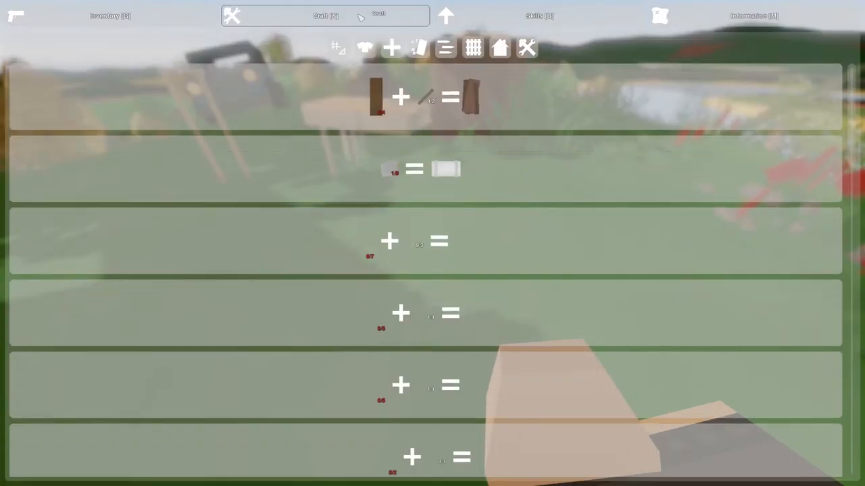
pyautogui.click(366, 48)
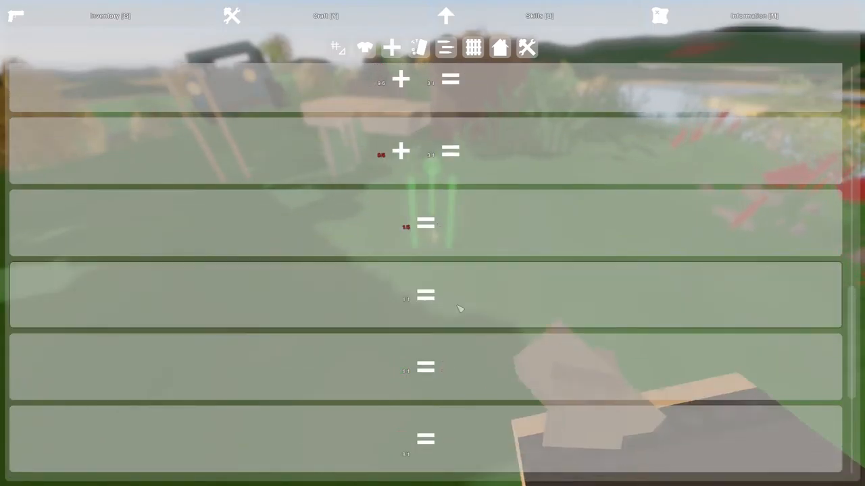
pyautogui.moveTo(461, 312)
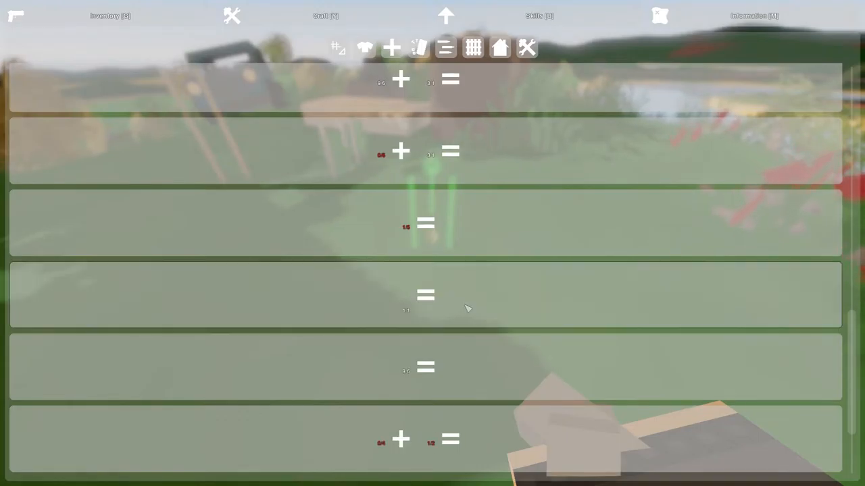
pyautogui.moveTo(464, 307)
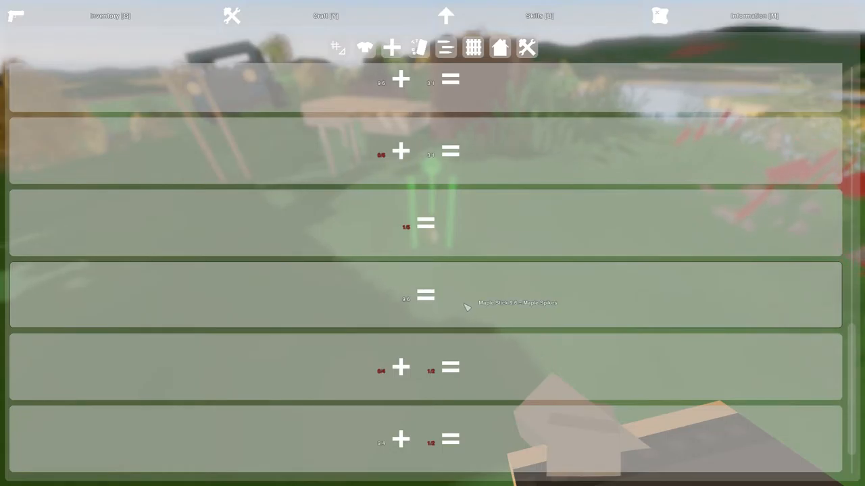
pyautogui.moveTo(296, 216)
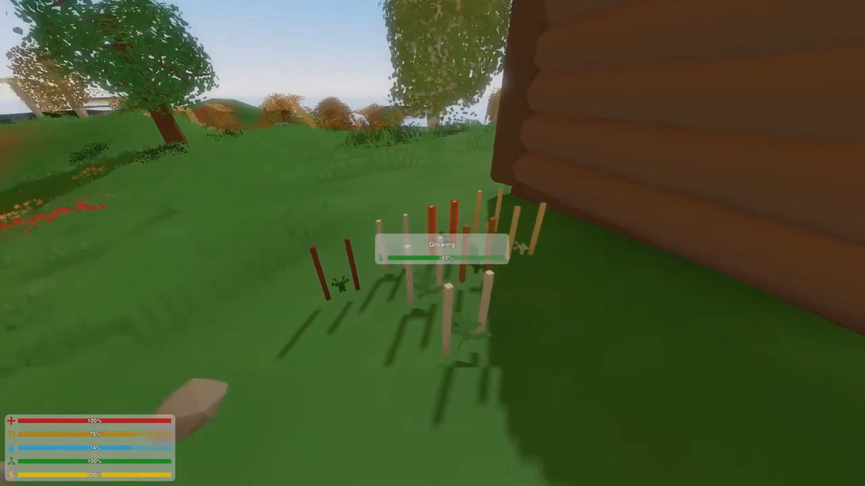
# Equip the maple spikes and place another stake beside the crop row along the fence.
pyautogui.press('i')
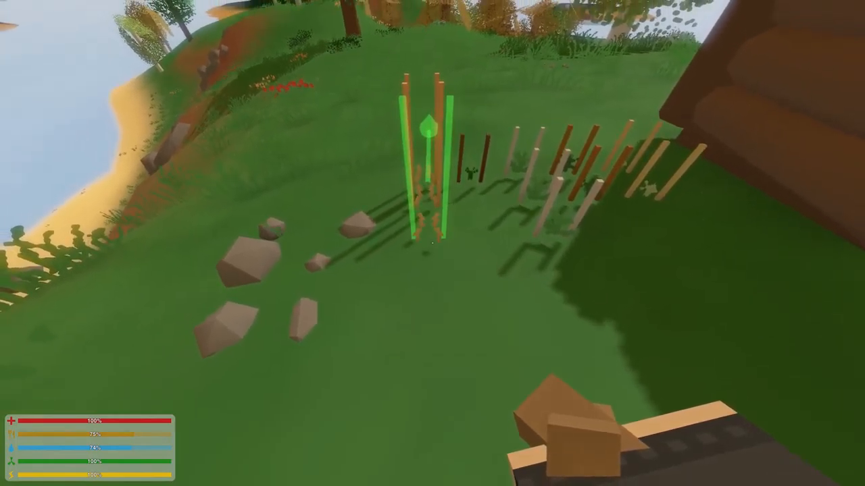
pyautogui.click(425, 203)
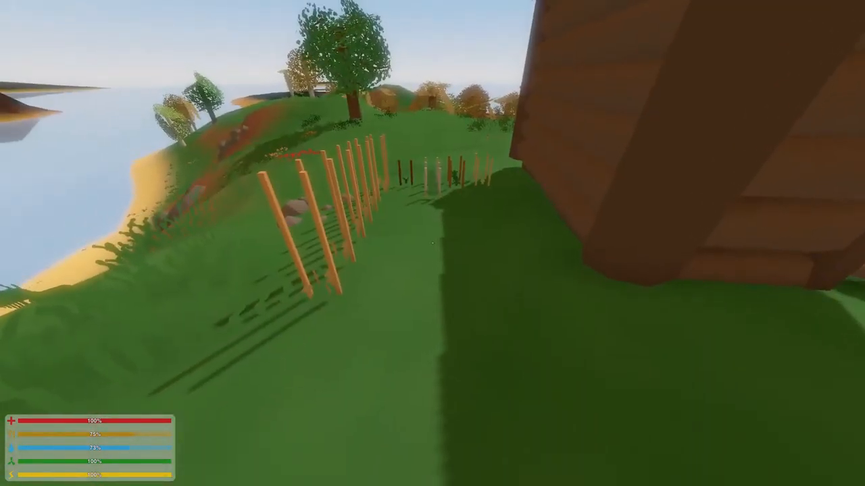
pyautogui.press('i')
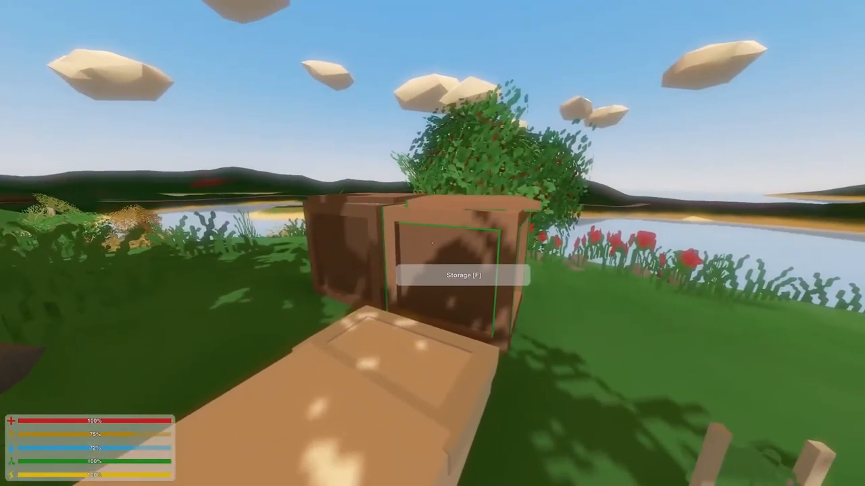
pyautogui.press('f')
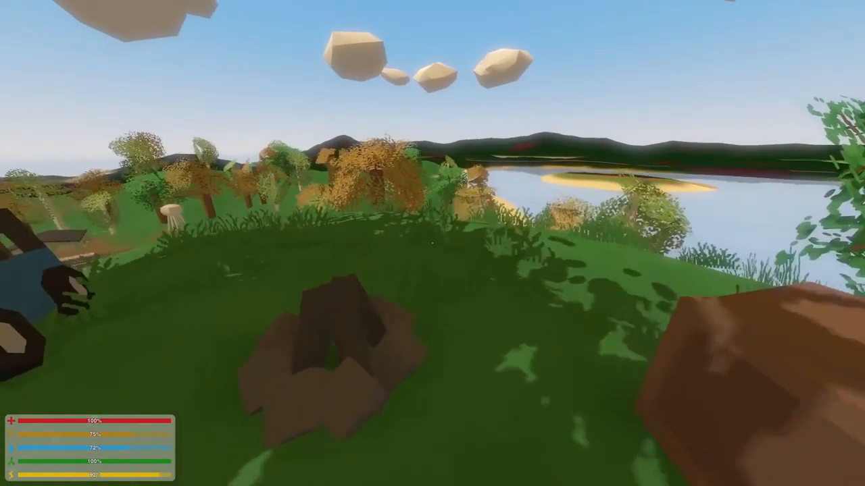
pyautogui.press('i')
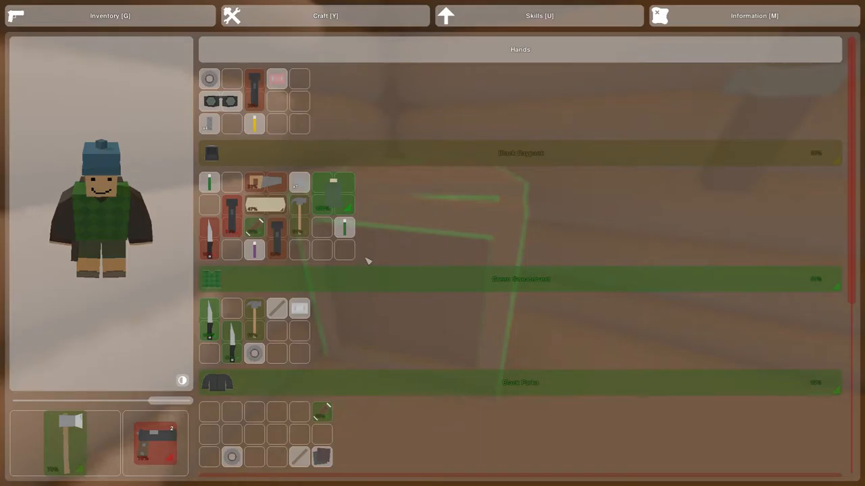
pyautogui.moveTo(210, 79)
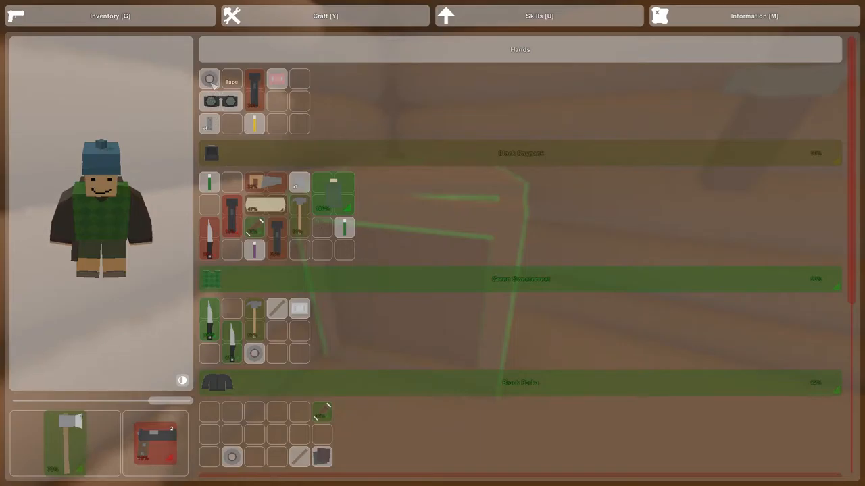
# Switch to Craft and browse the building recipes down to the maple crate and doors.
pyautogui.click(324, 15)
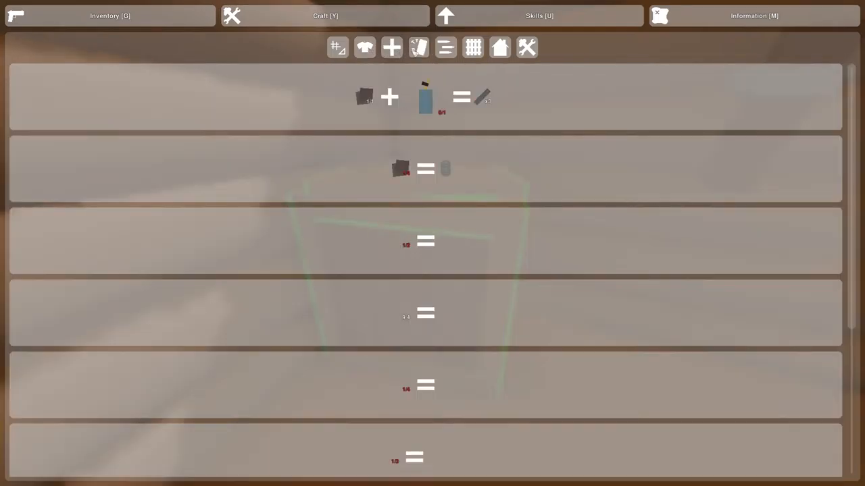
pyautogui.click(443, 48)
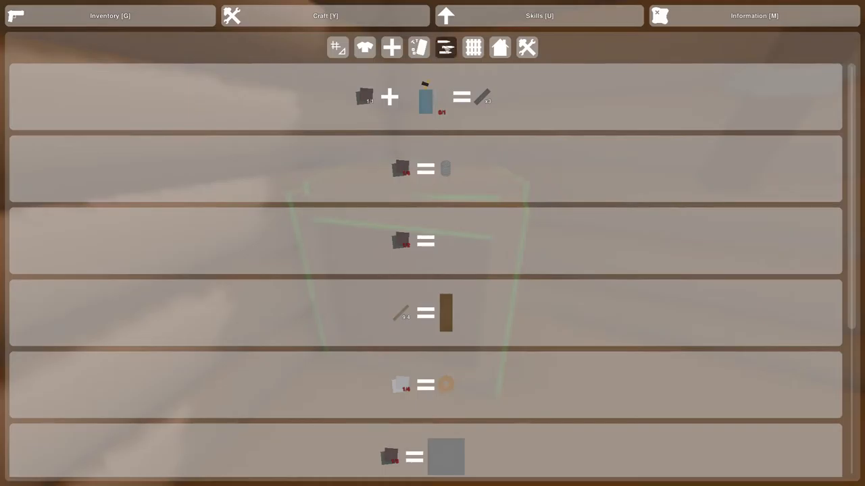
pyautogui.click(498, 47)
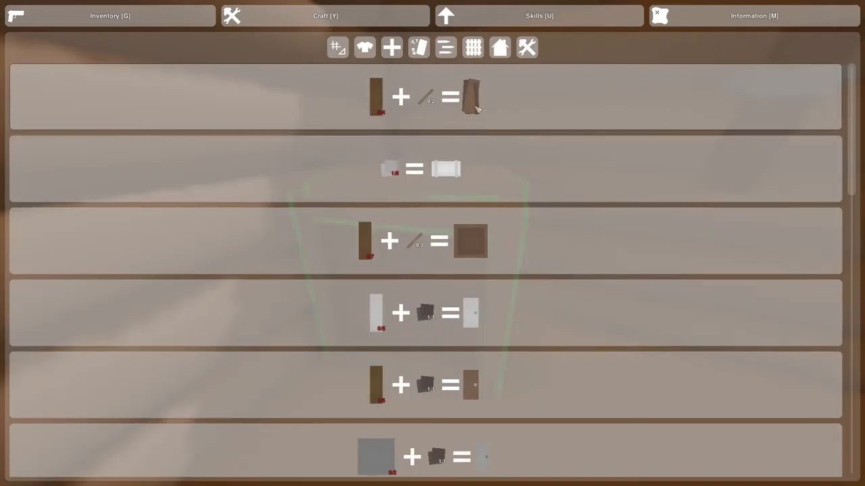
pyautogui.moveTo(471, 241)
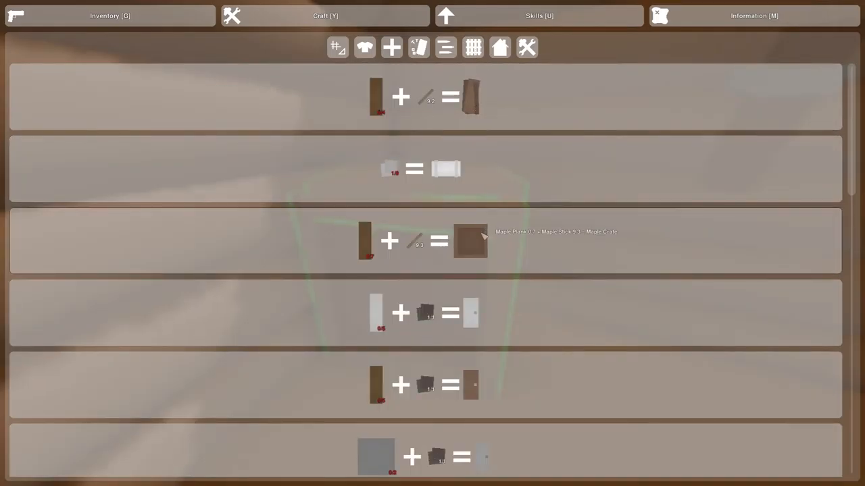
pyautogui.moveTo(470, 317)
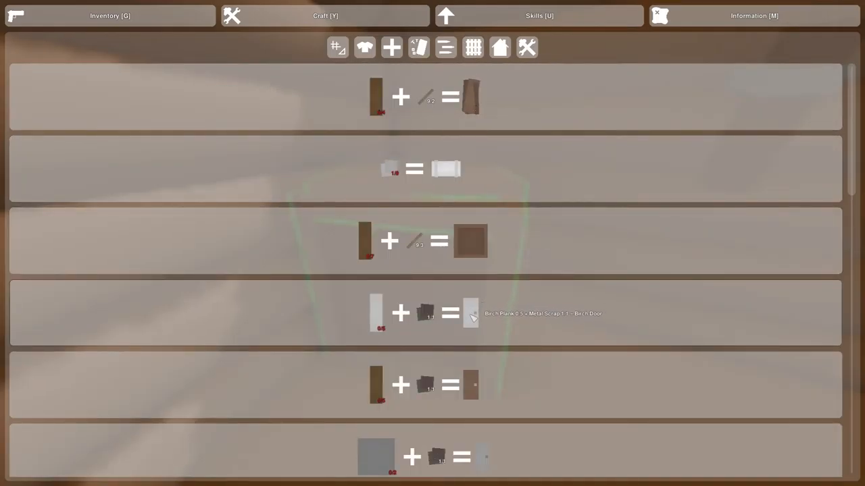
pyautogui.scroll(-3)
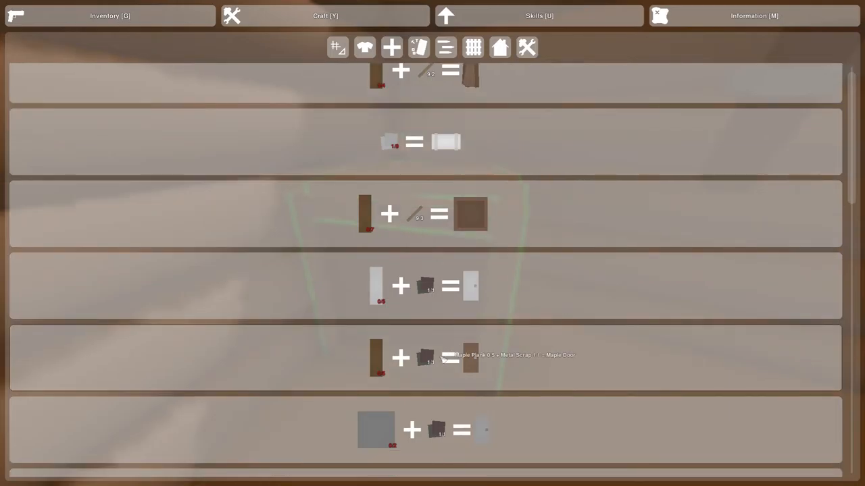
pyautogui.moveTo(188, 108)
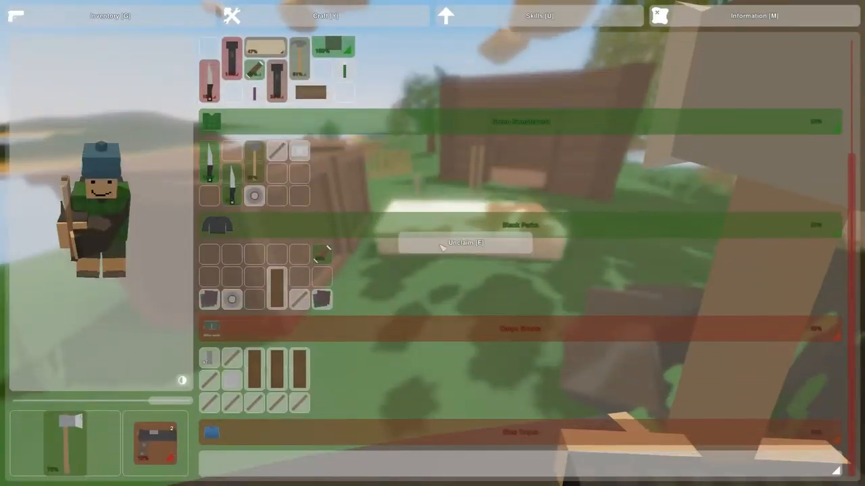
# Revisit the crate and door recipes, then leave the crafting menu.
pyautogui.click(335, 16)
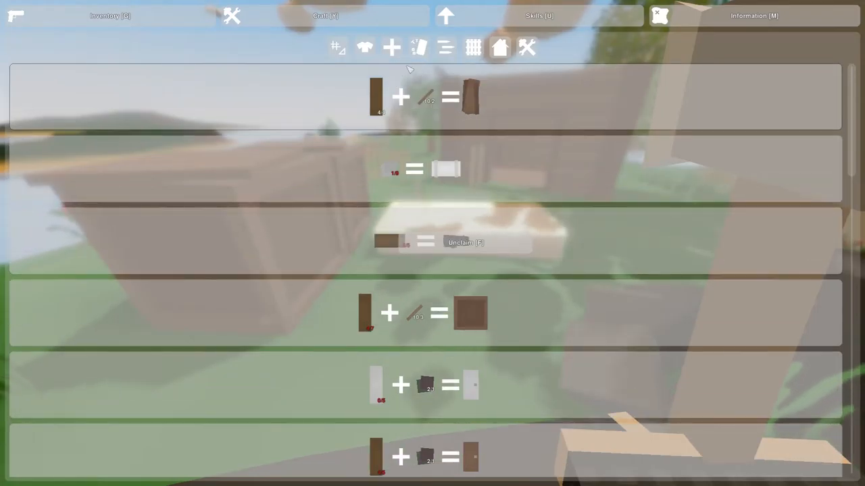
pyautogui.click(365, 50)
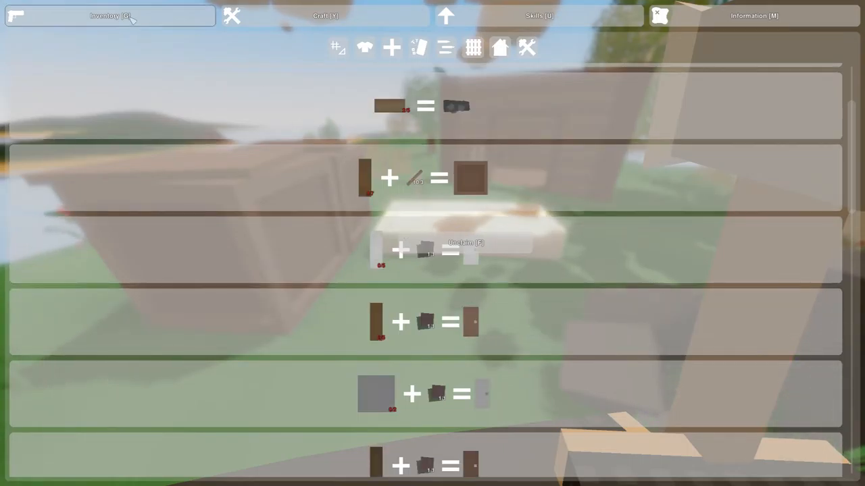
pyautogui.click(110, 18)
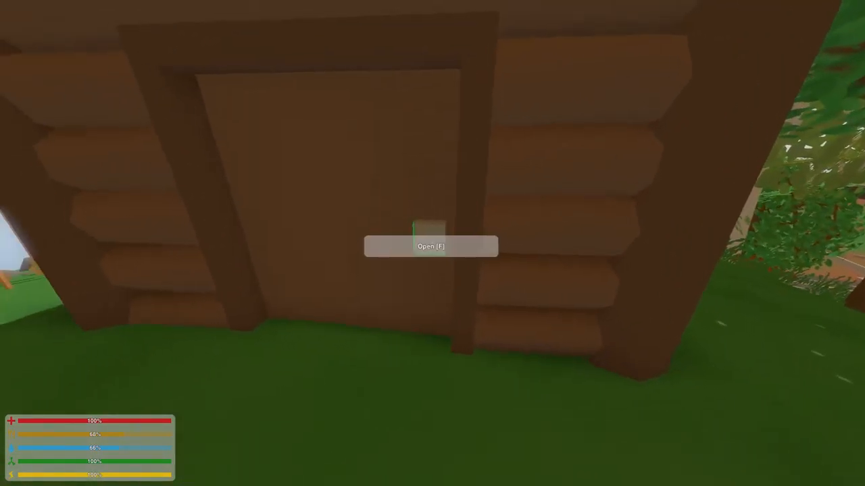
# Open the cabin door, reach the two storage crates, and bring up the crafting recipes.
pyautogui.press('f')
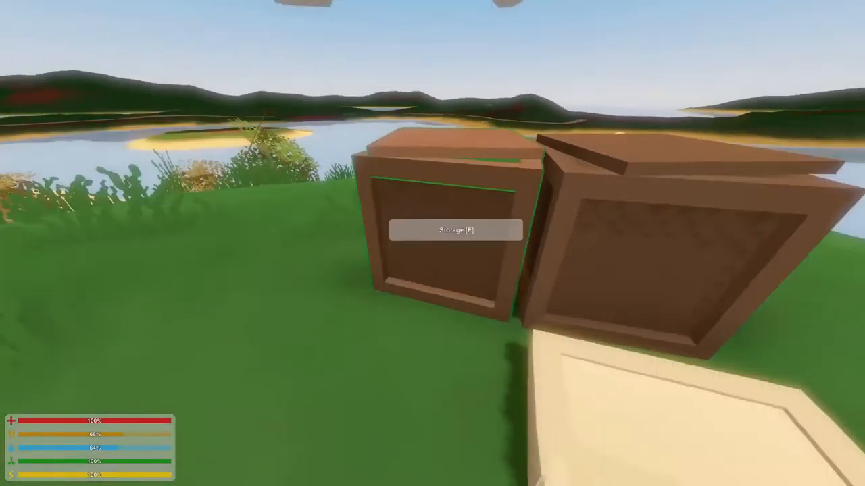
pyautogui.press('f')
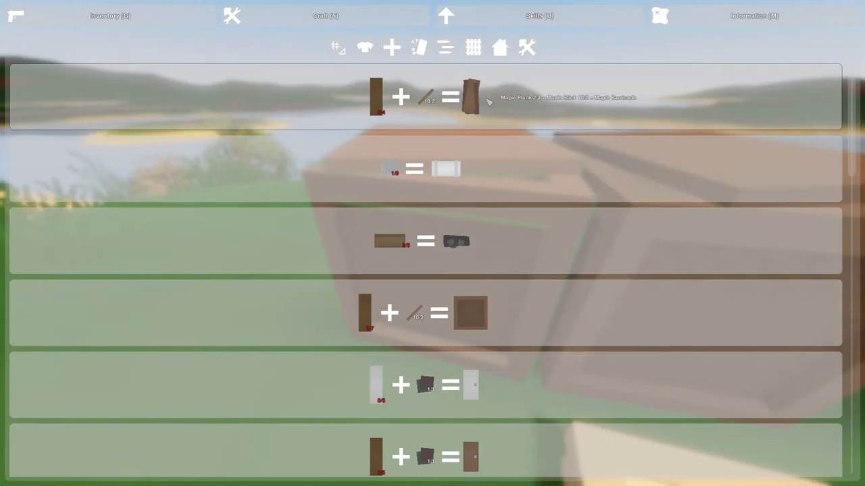
# Scroll the building blueprints and try crafting the Planter (Maple Plank + Fertilizer).
pyautogui.scroll(-3)
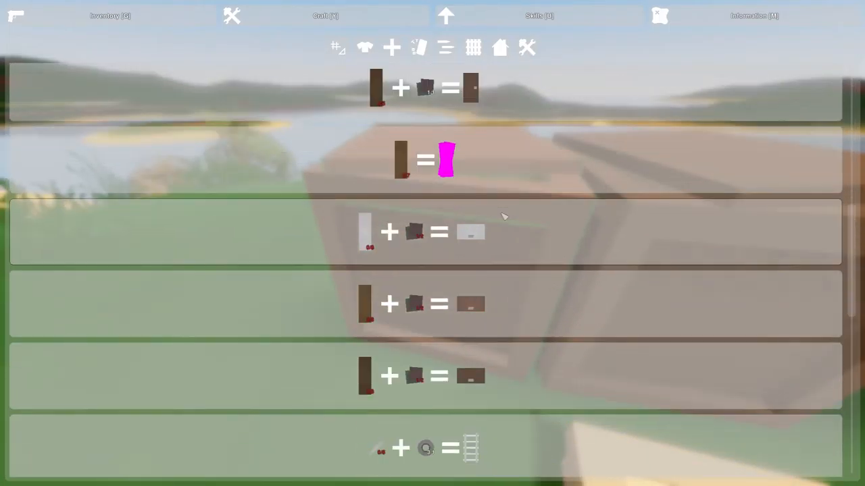
pyautogui.scroll(-3)
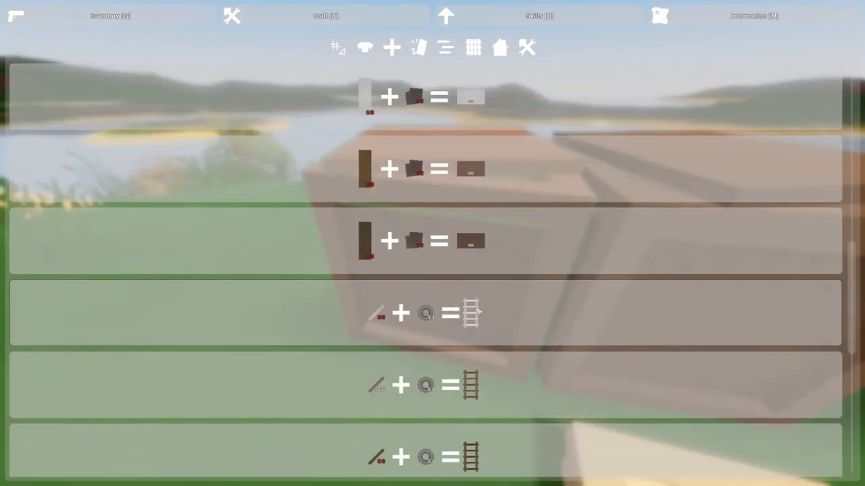
pyautogui.scroll(-3)
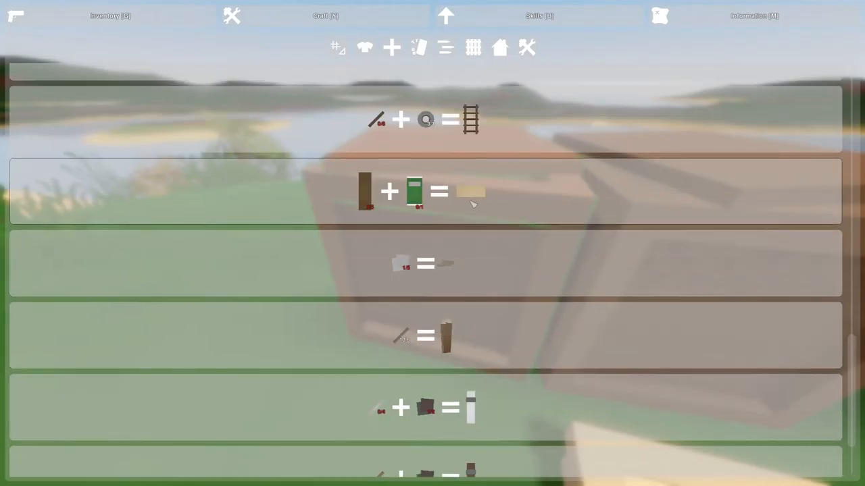
pyautogui.moveTo(473, 201)
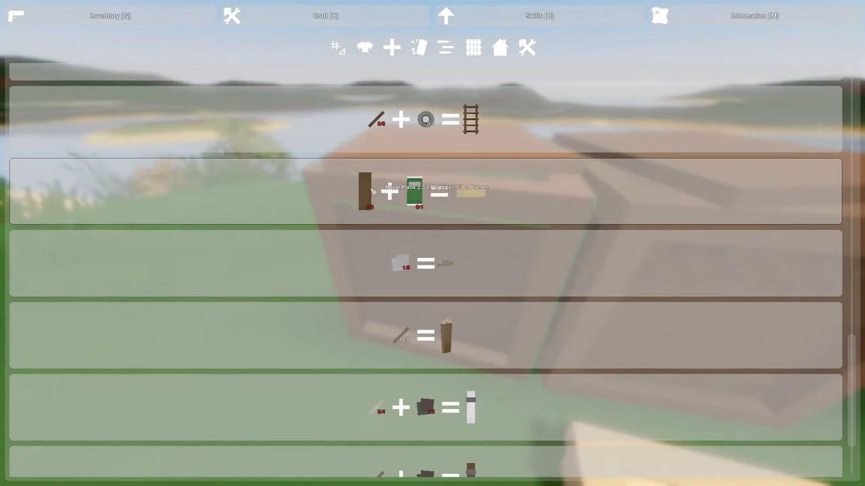
pyautogui.click(113, 16)
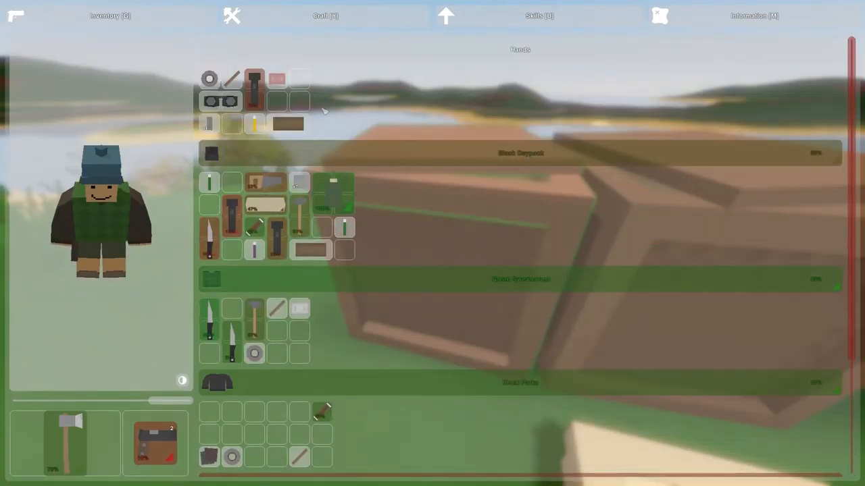
# Click through the crafting categories, including clothing, ending on a four-recipe list.
pyautogui.click(333, 15)
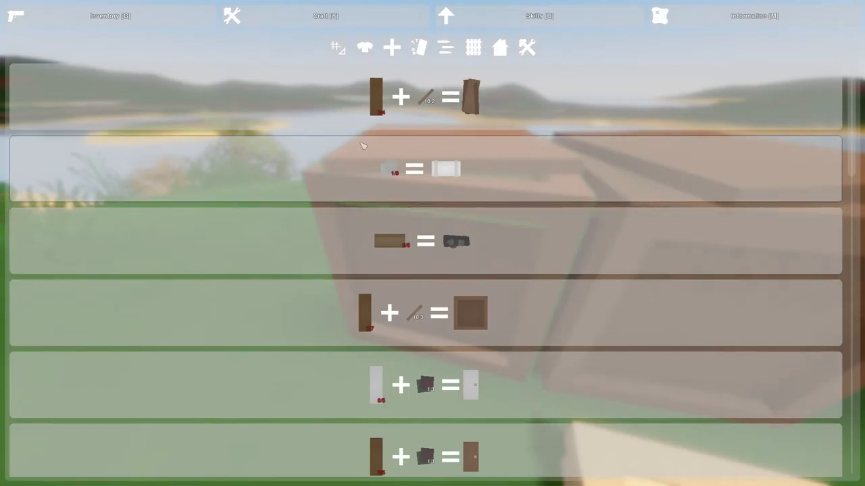
pyautogui.click(337, 47)
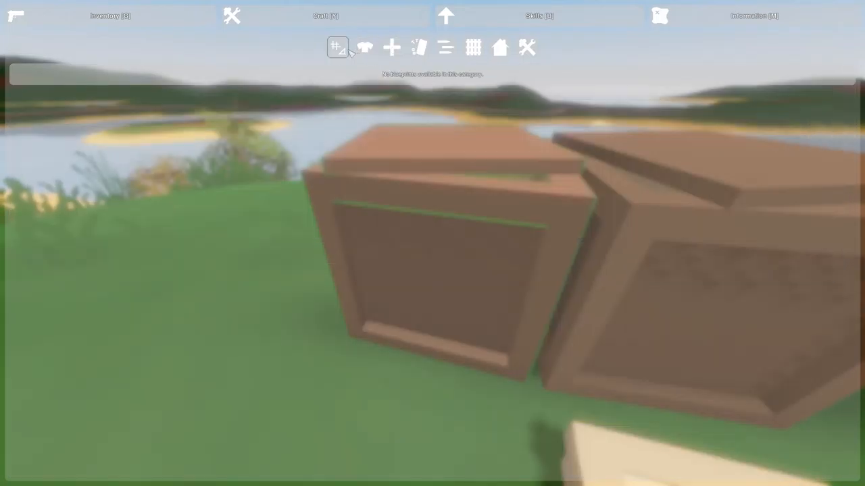
pyautogui.click(418, 48)
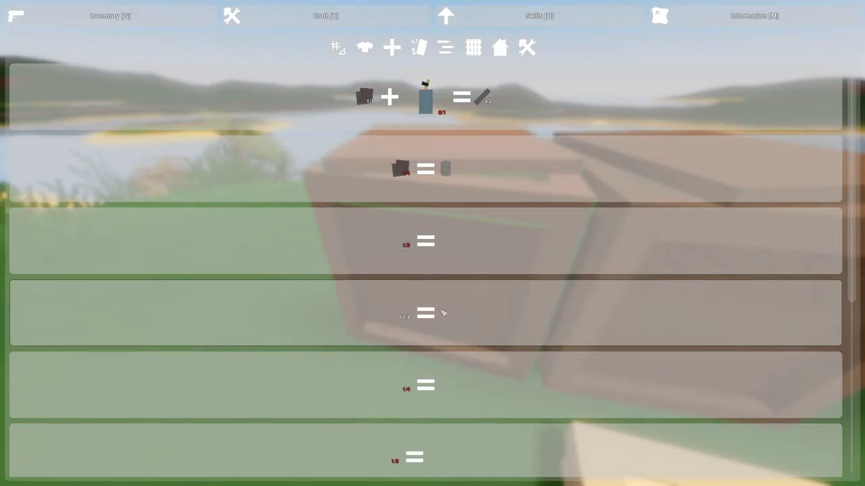
pyautogui.click(446, 49)
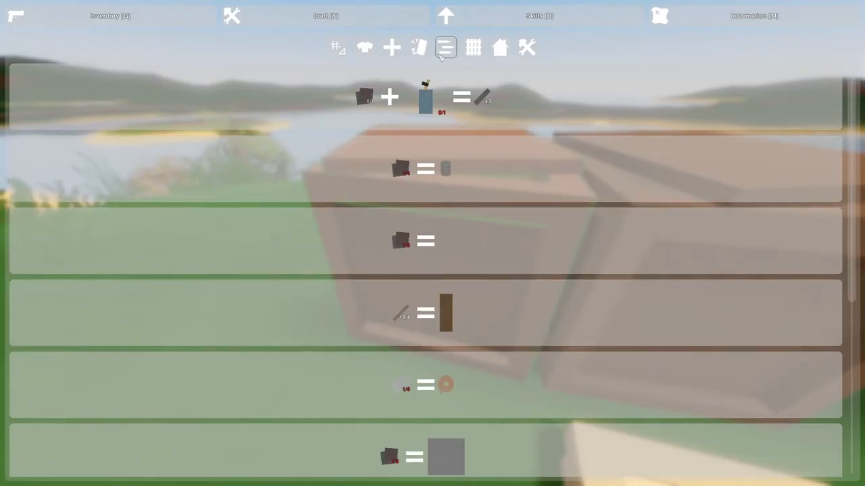
pyautogui.click(444, 49)
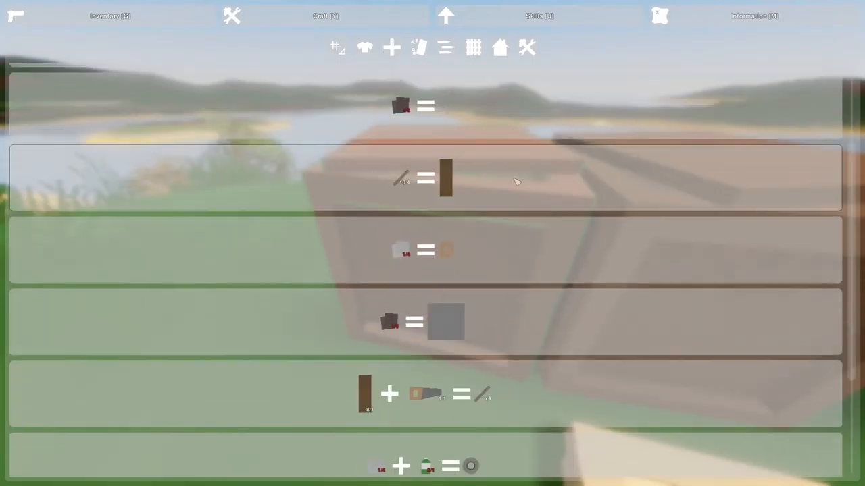
pyautogui.scroll(-3)
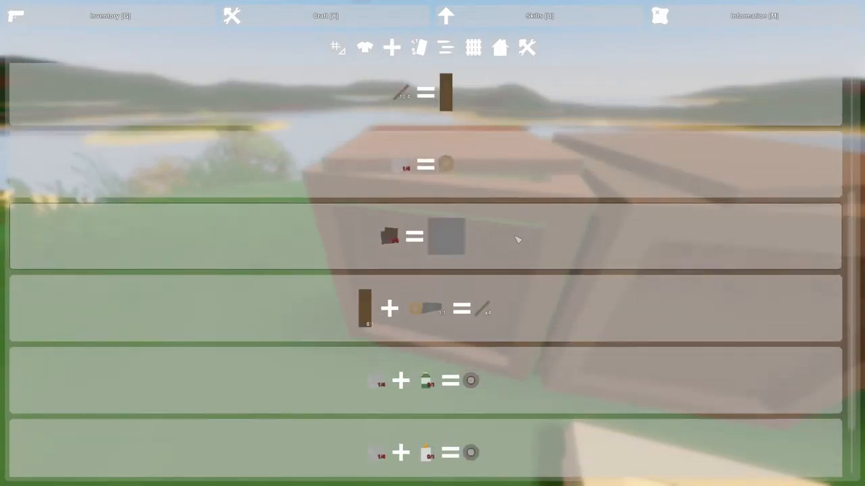
pyautogui.click(362, 49)
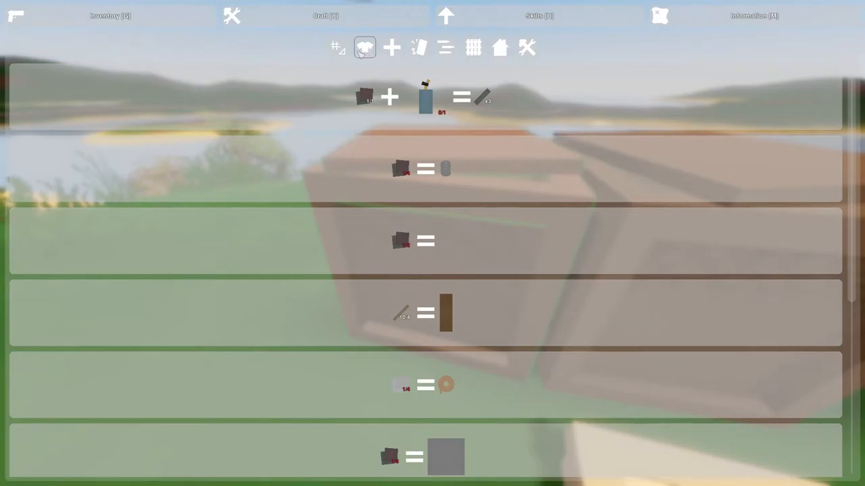
pyautogui.click(419, 49)
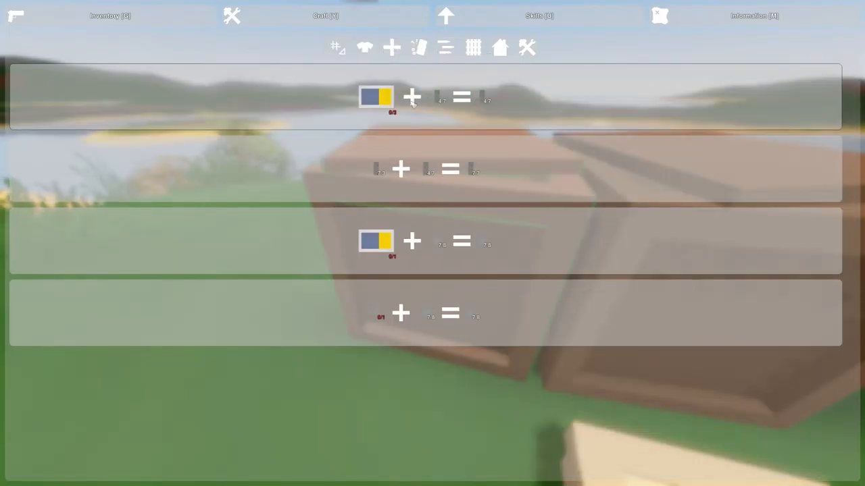
# Recheck the planter recipe, still missing fertilizer, then open the Supplies recipes.
pyautogui.click(474, 48)
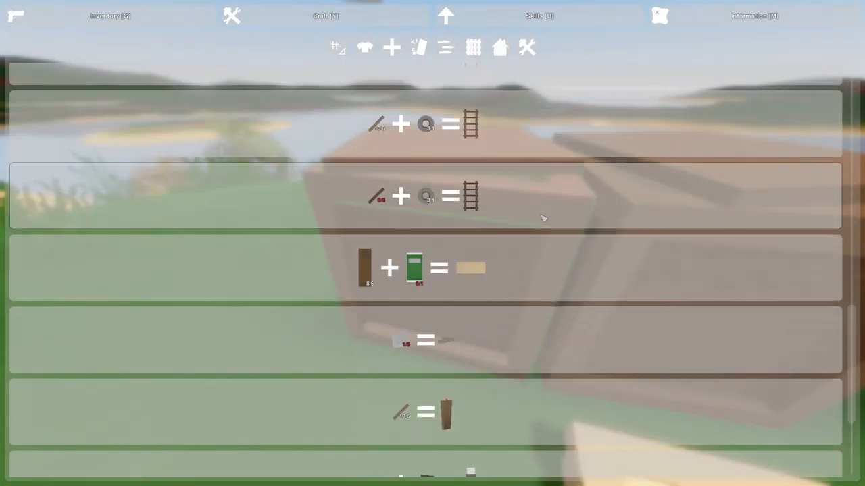
pyautogui.scroll(-3)
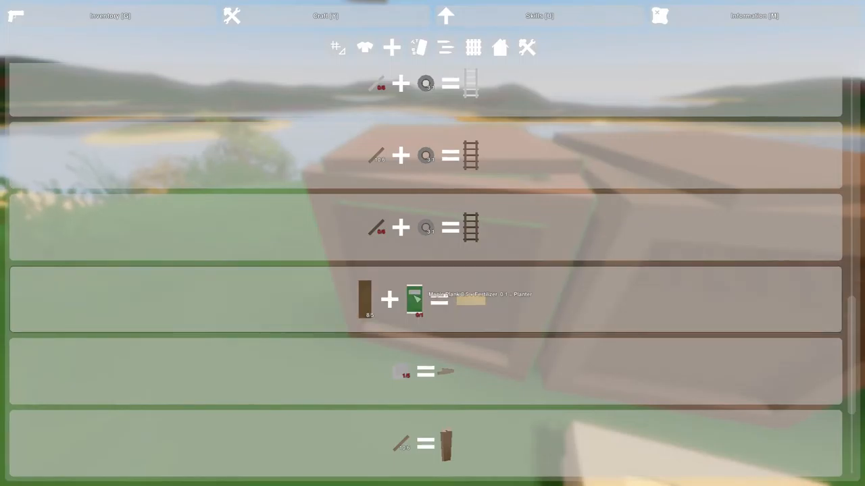
pyautogui.click(525, 48)
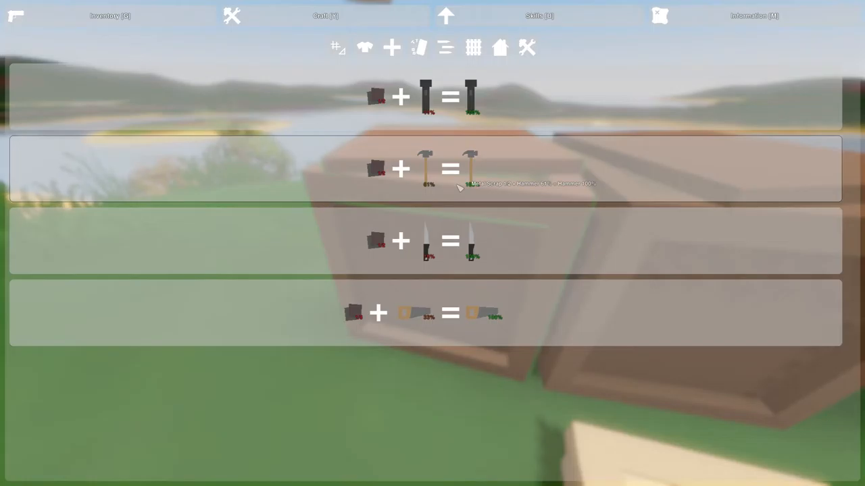
pyautogui.click(473, 49)
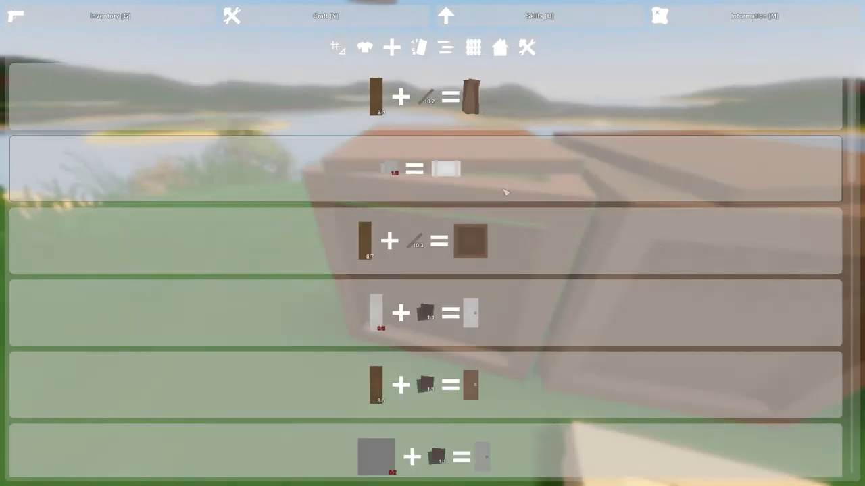
pyautogui.scroll(-3)
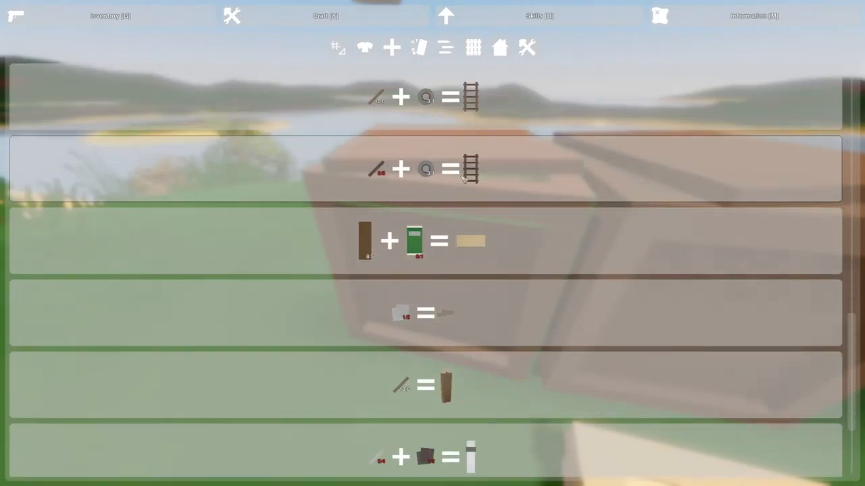
pyautogui.moveTo(413, 241)
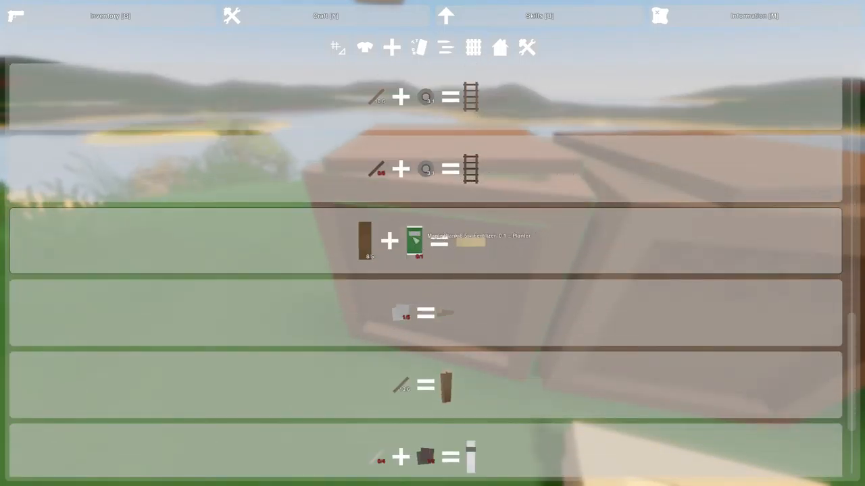
pyautogui.click(416, 49)
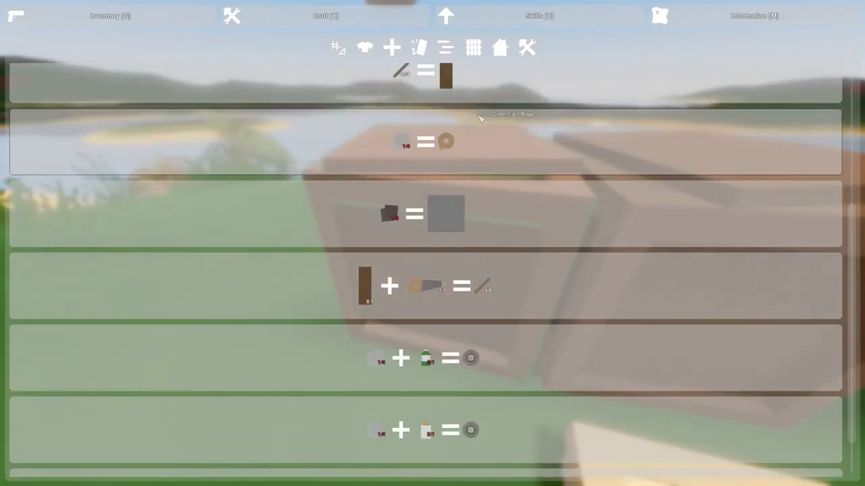
pyautogui.scroll(-3)
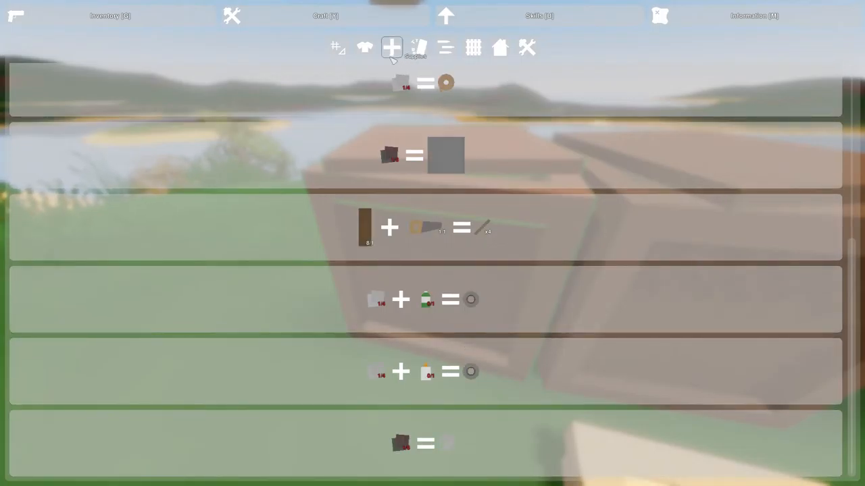
pyautogui.click(338, 48)
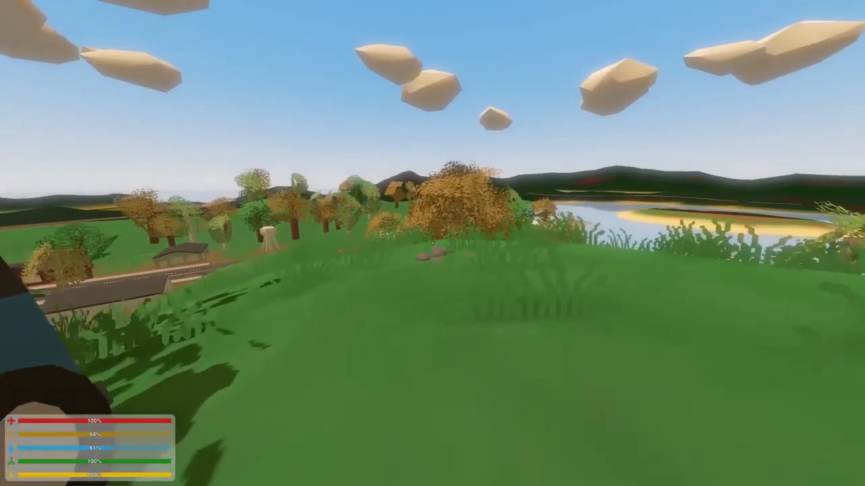
pyautogui.moveTo(432, 243)
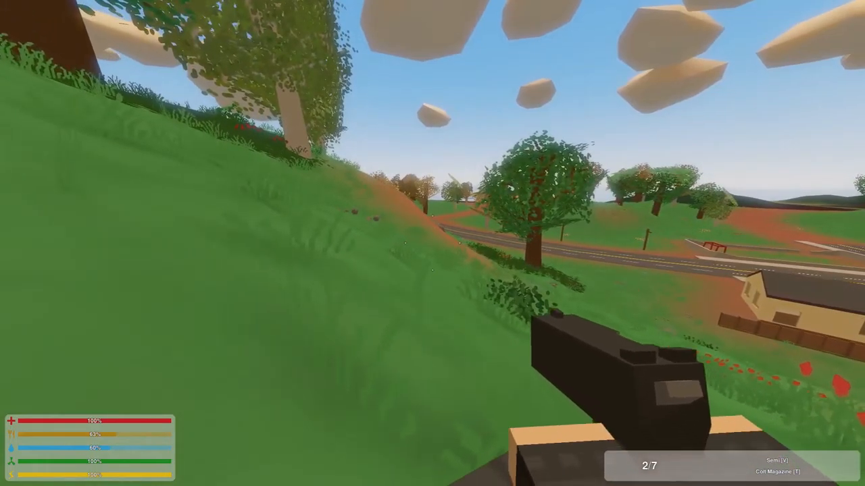
# Zoom the map in on Charlottetown, walk on, and recheck position on the map.
pyautogui.press('m')
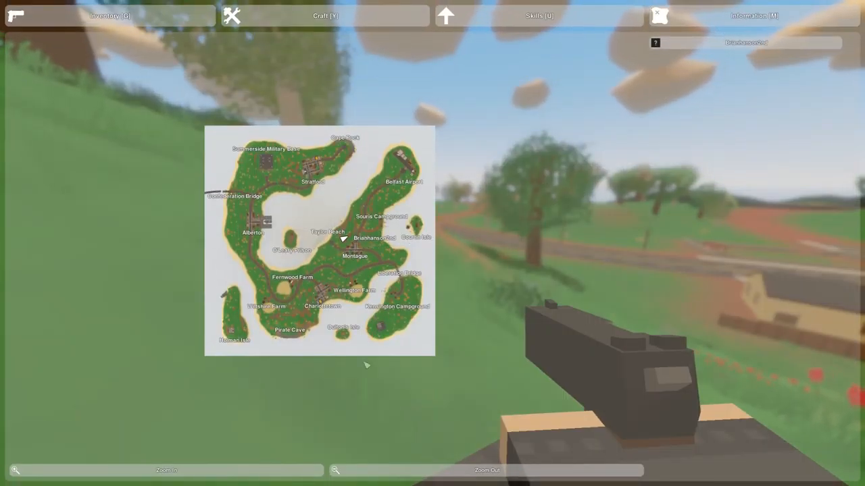
pyautogui.click(165, 468)
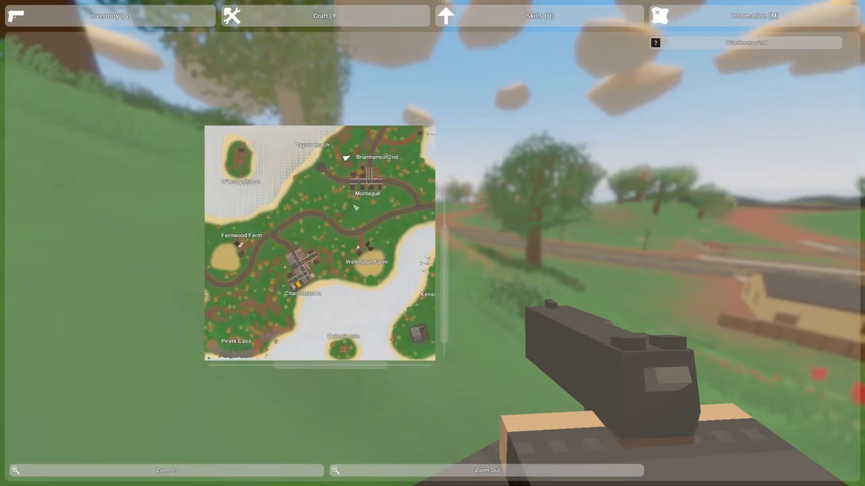
pyautogui.press('Escape')
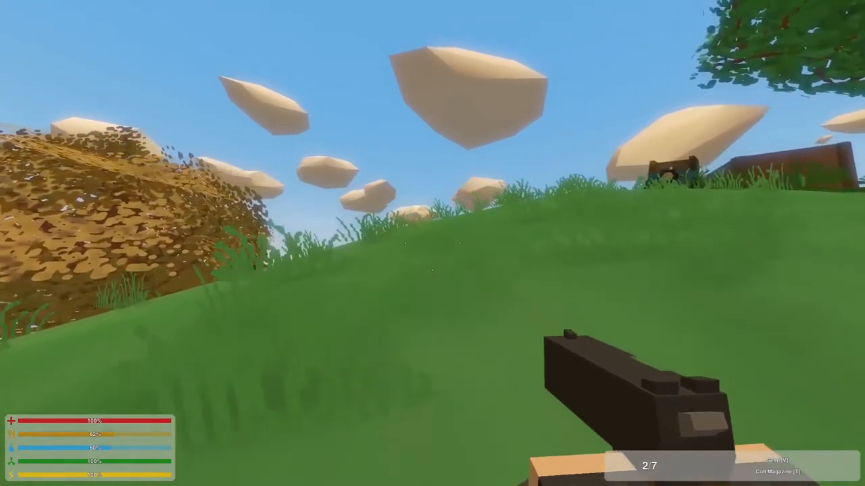
pyautogui.press('m')
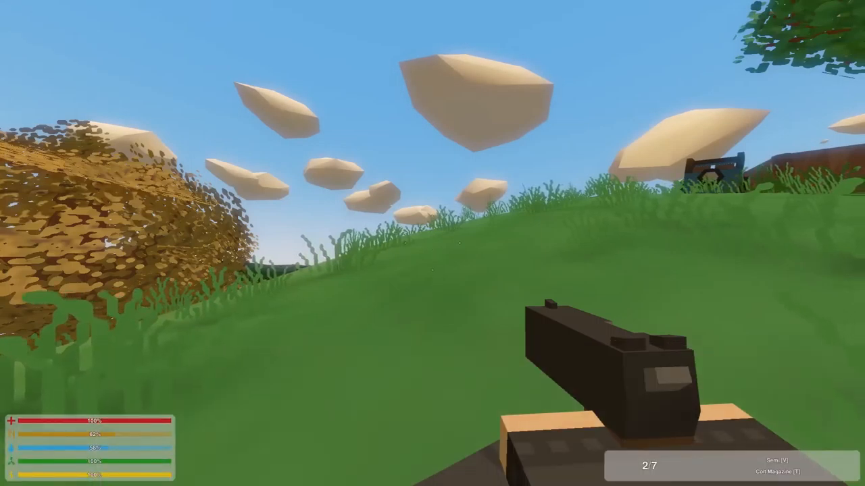
pyautogui.press('m')
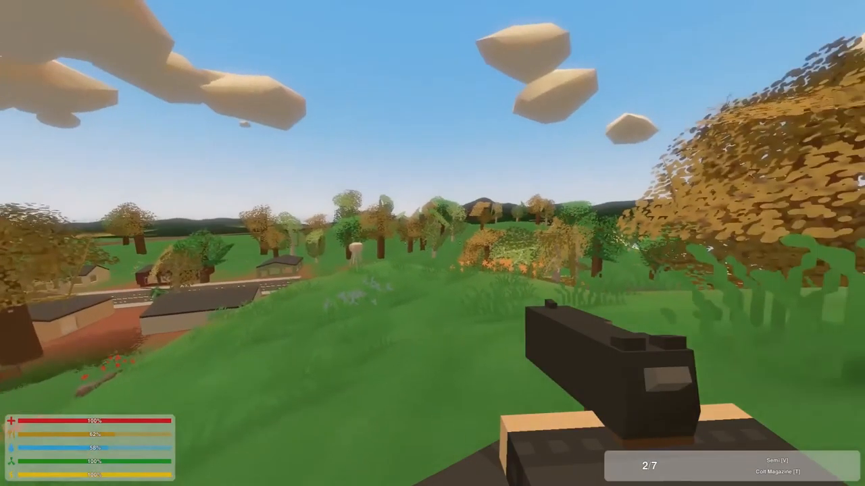
pyautogui.press('M')
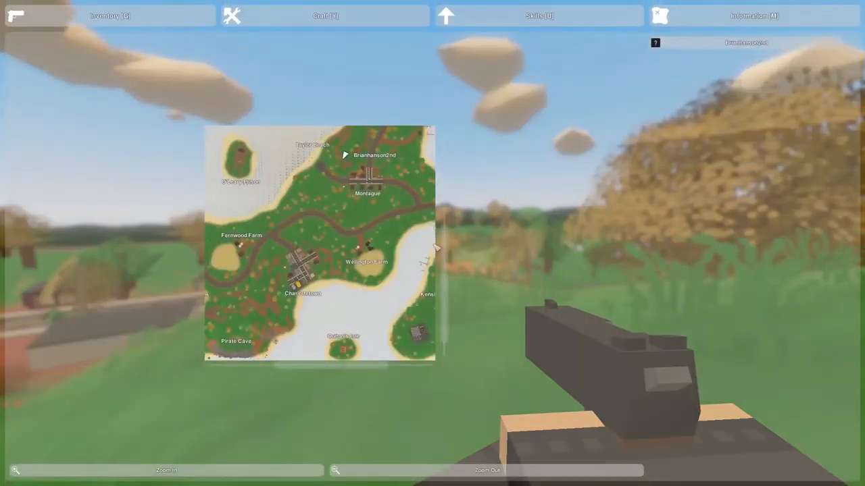
pyautogui.press('m')
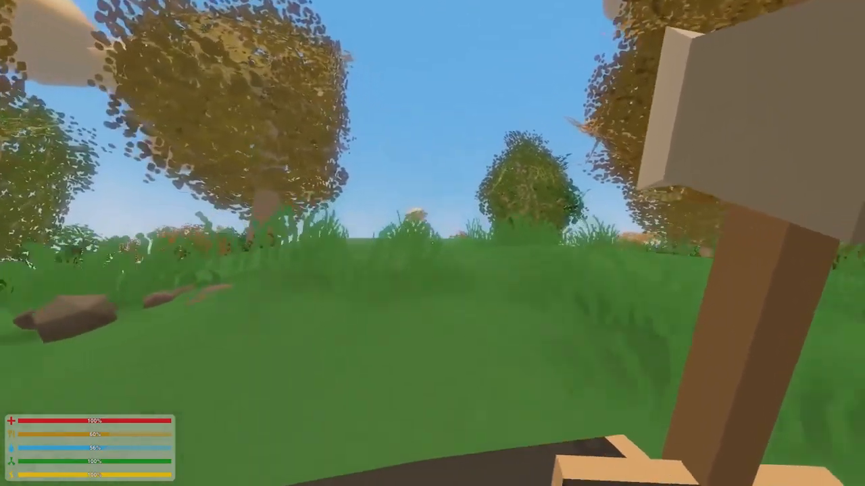
pyautogui.moveTo(433, 243)
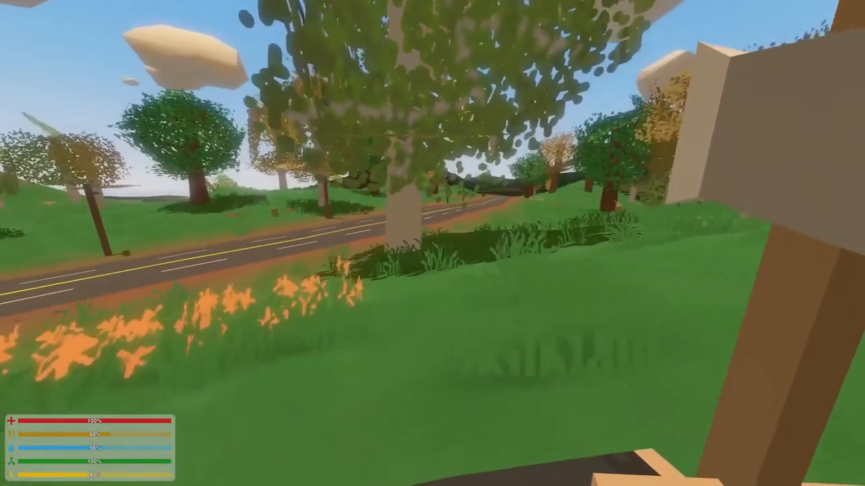
# Confirm the position near Montague on the map and keep walking the road southwest.
pyautogui.press('m')
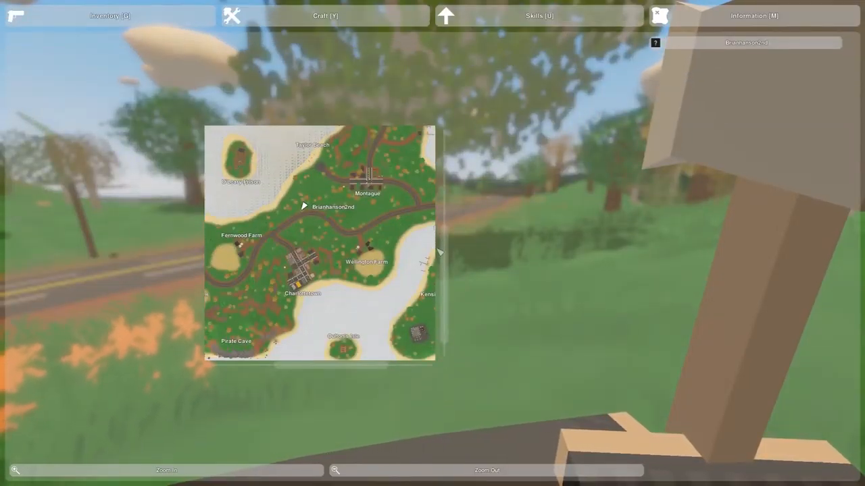
pyautogui.press('Escape')
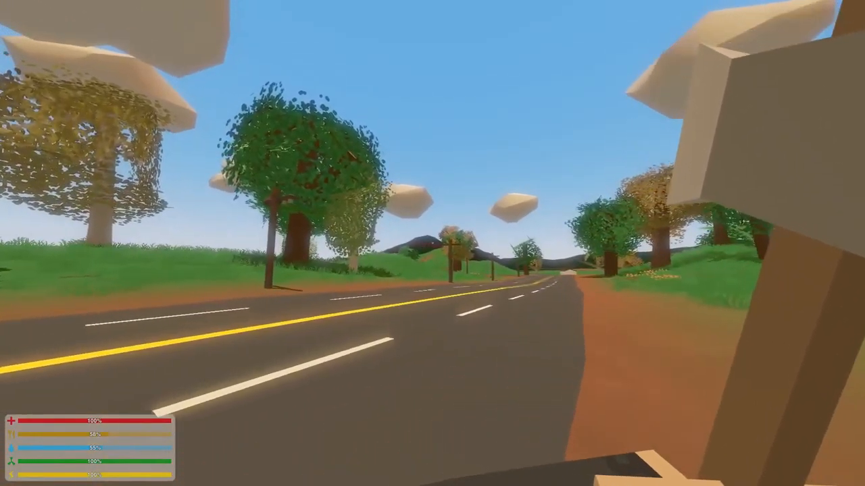
pyautogui.press('m')
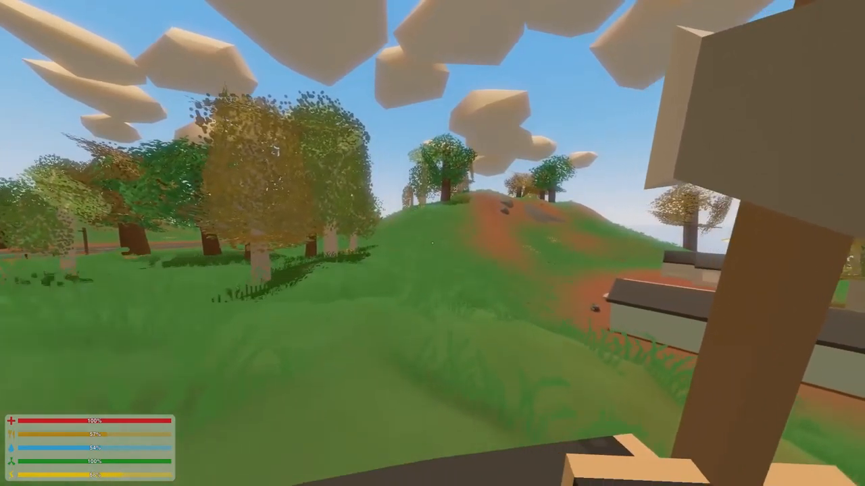
pyautogui.moveTo(432, 244)
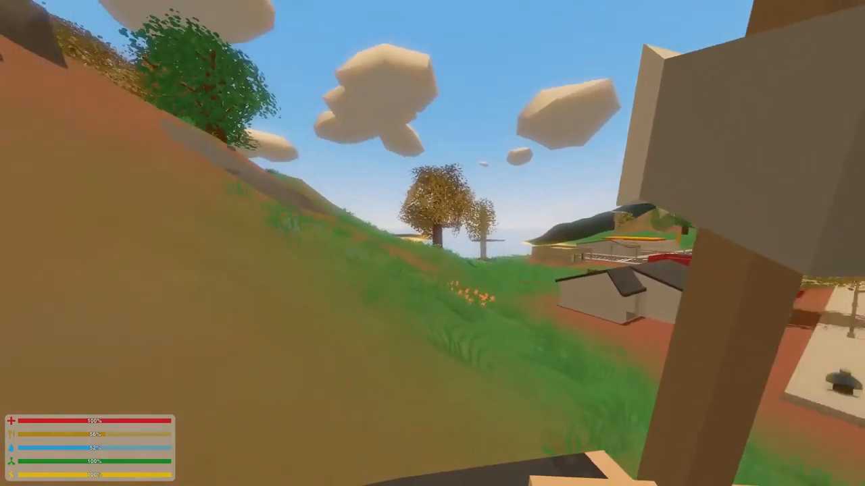
pyautogui.moveTo(432, 244)
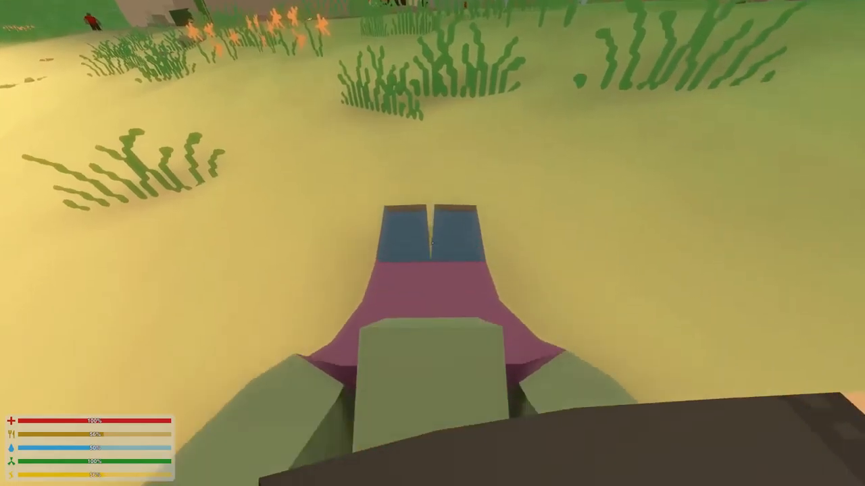
# Strike the downed zombie with the hatchet, then walk to the gas station forecourt.
pyautogui.click(433, 244)
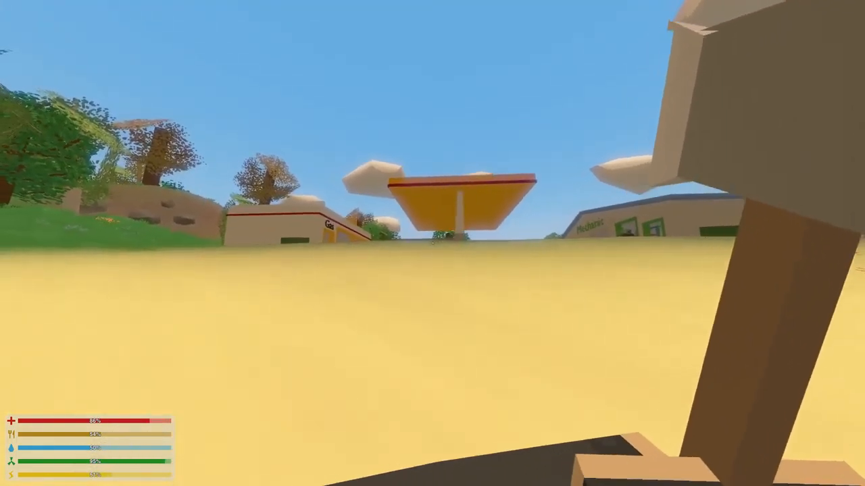
pyautogui.moveTo(432, 244)
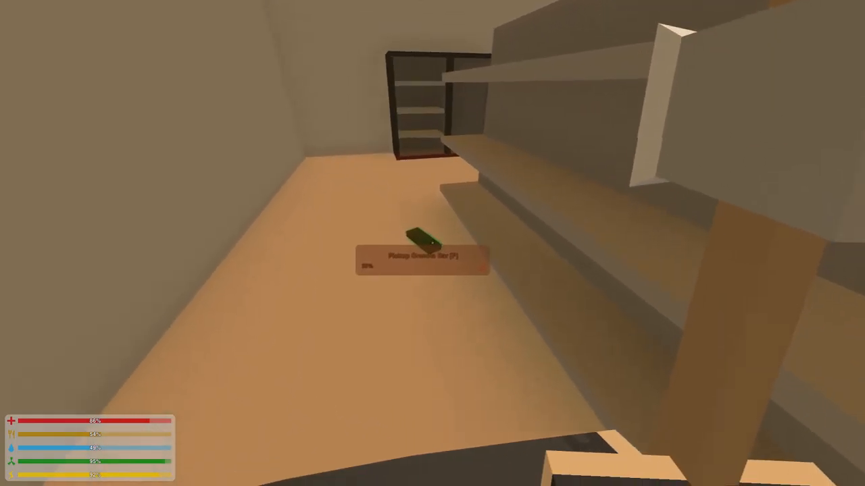
# Check the map, then the inventory, while searching the store shelves for food.
pyautogui.press('m')
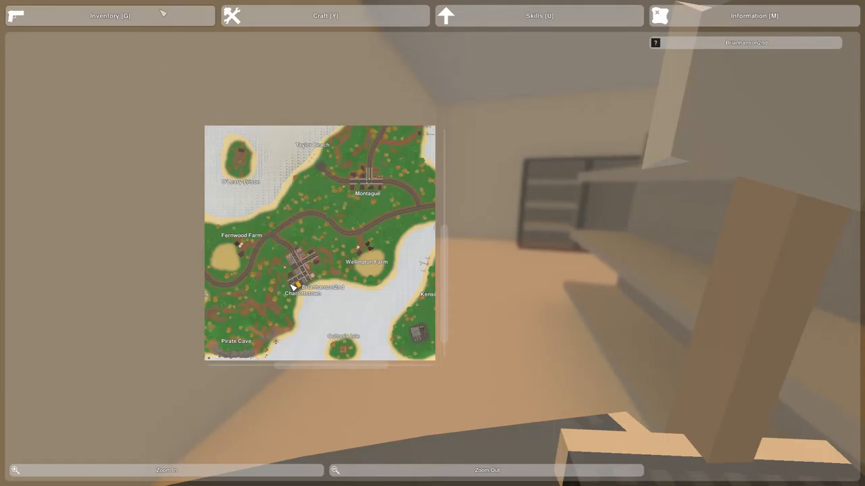
pyautogui.click(110, 15)
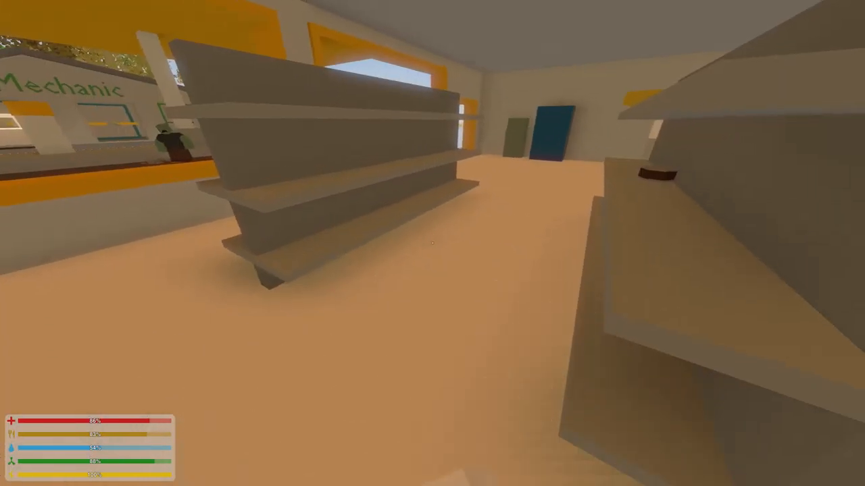
pyautogui.moveTo(432, 244)
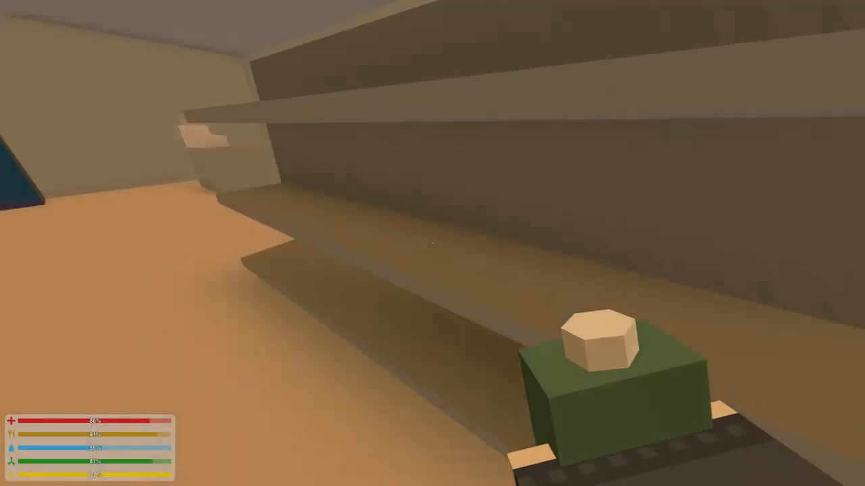
pyautogui.moveTo(433, 243)
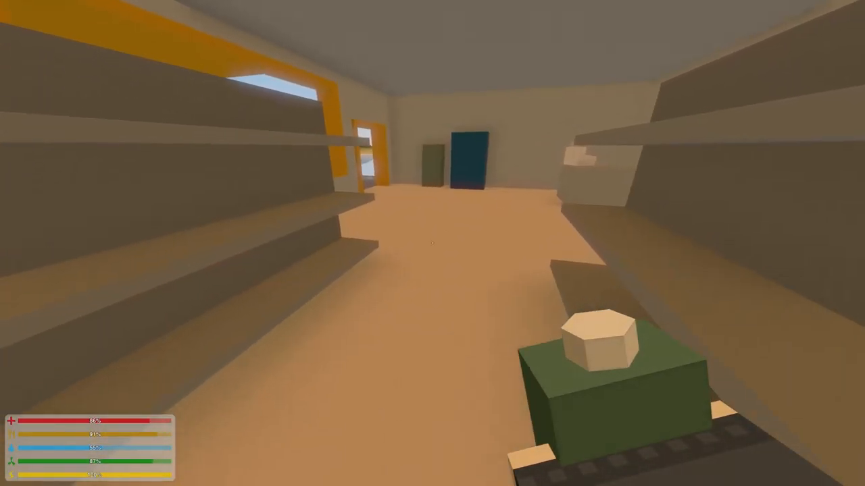